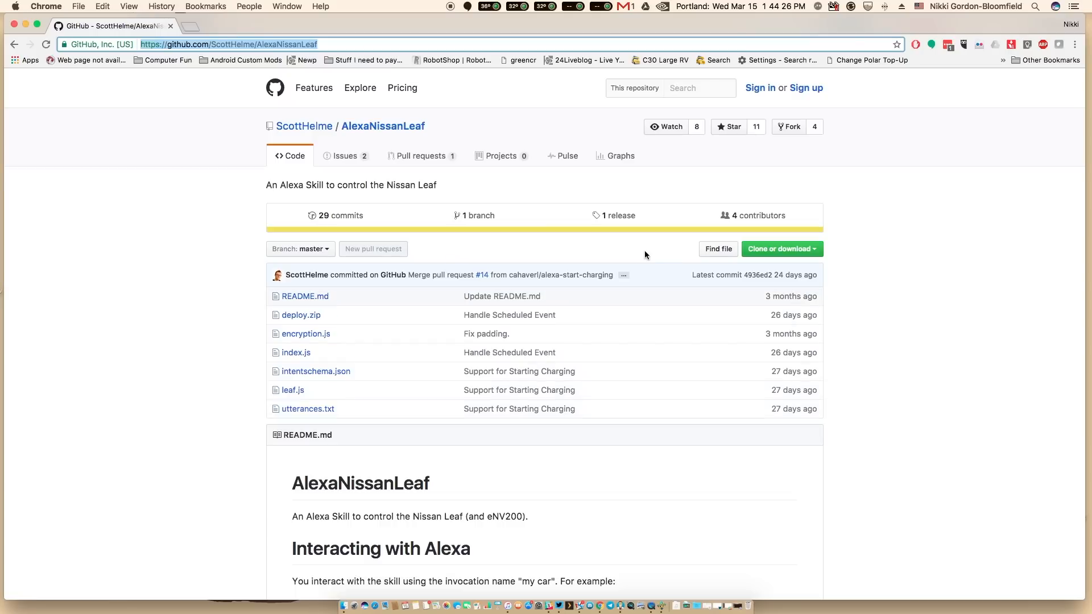
mouse_move(301, 316)
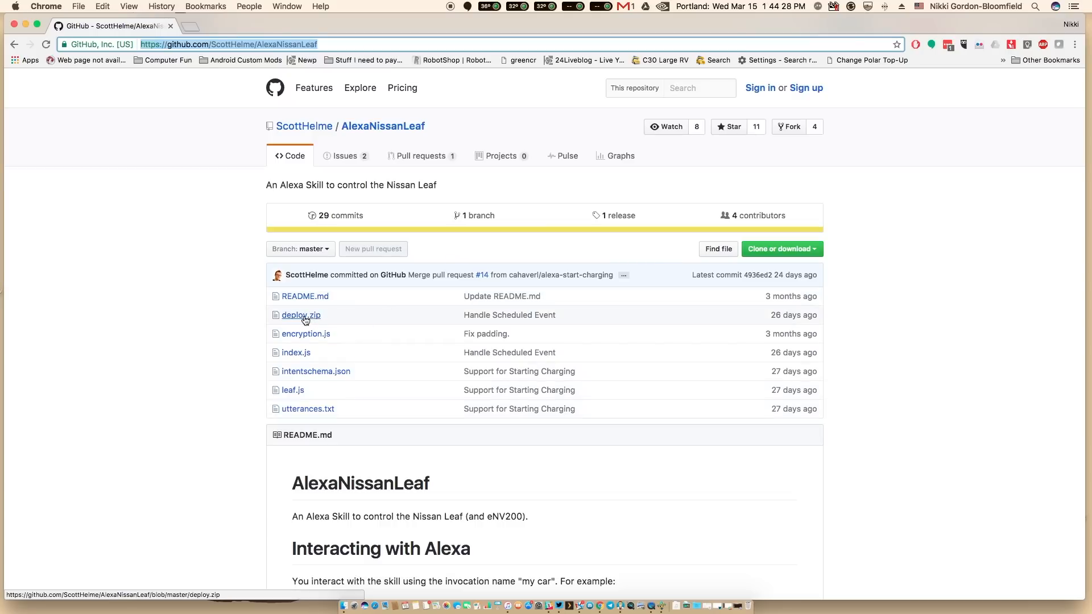
- Download deploy.zip from the AlexaNissanLeaf repository's file page
click(301, 315)
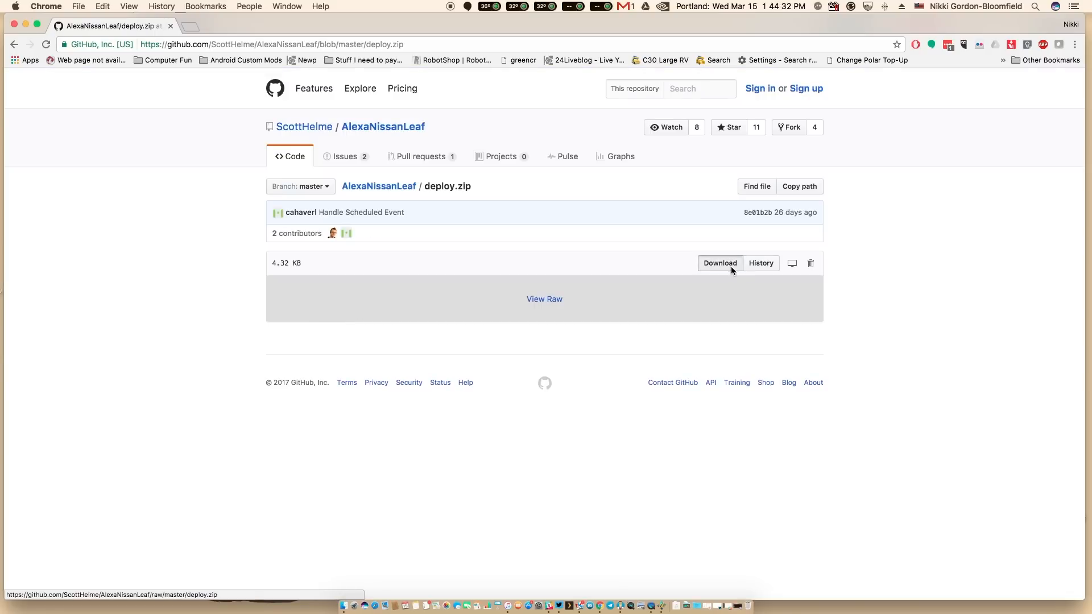
click(719, 262)
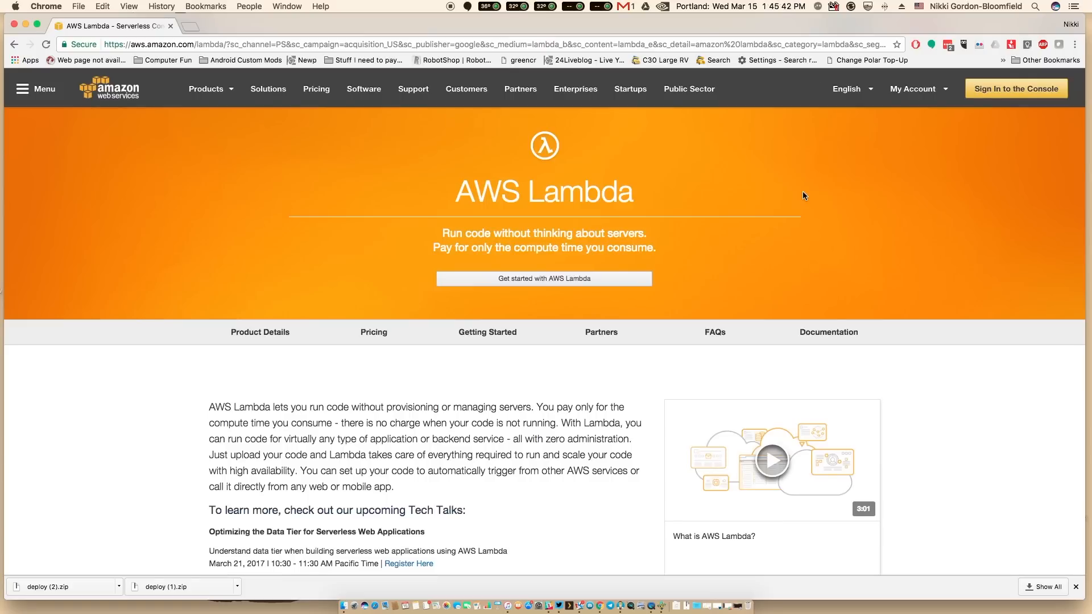
mouse_move(1050, 135)
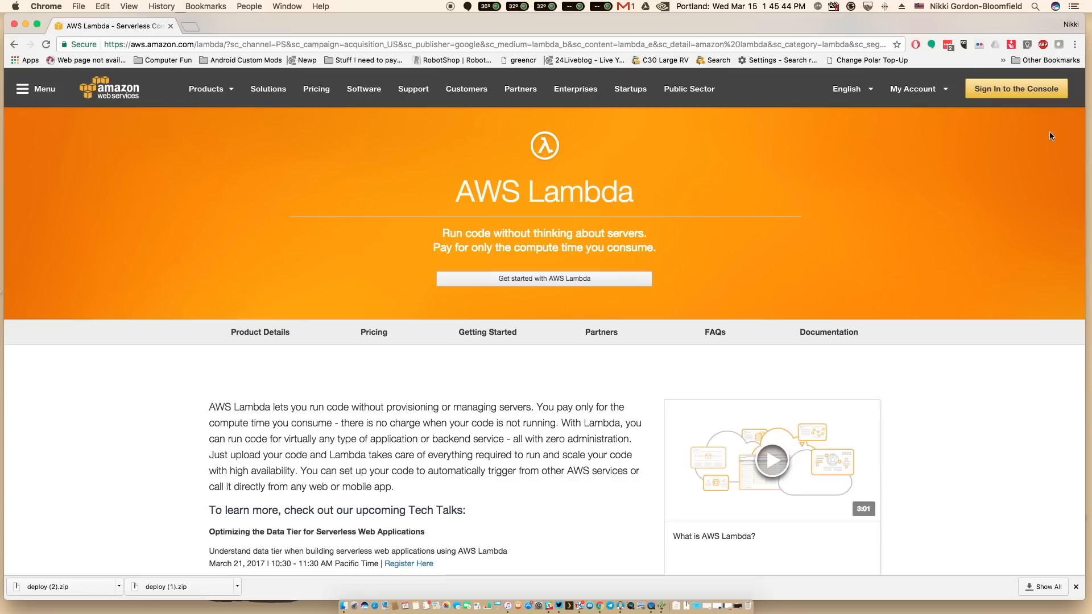
- Sign in to the AWS console and reach the Lambda service via the 'Lambd' search
click(1015, 89)
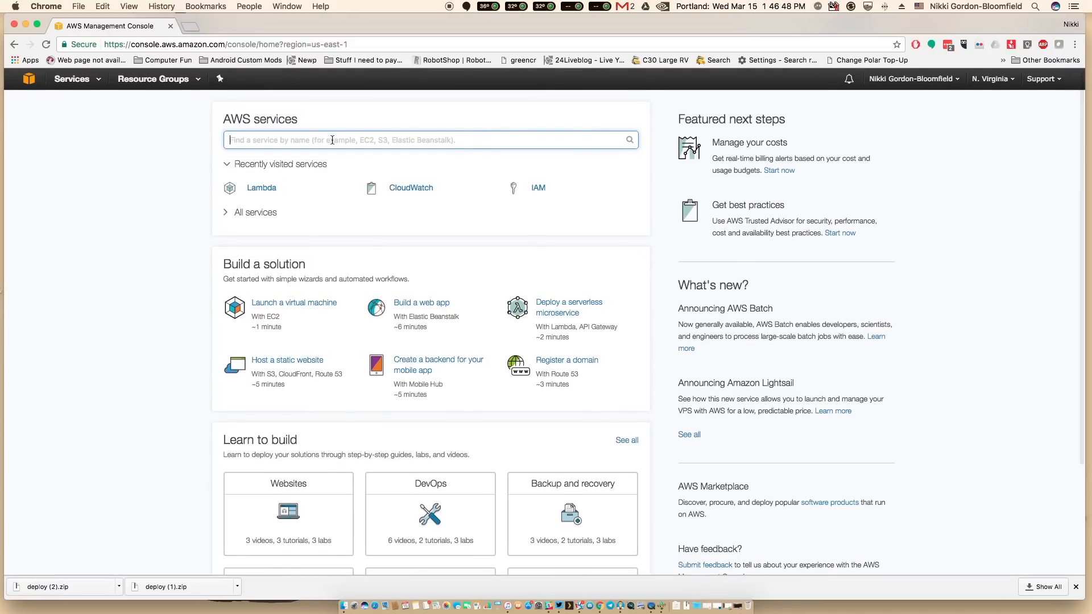
text(Lambd)
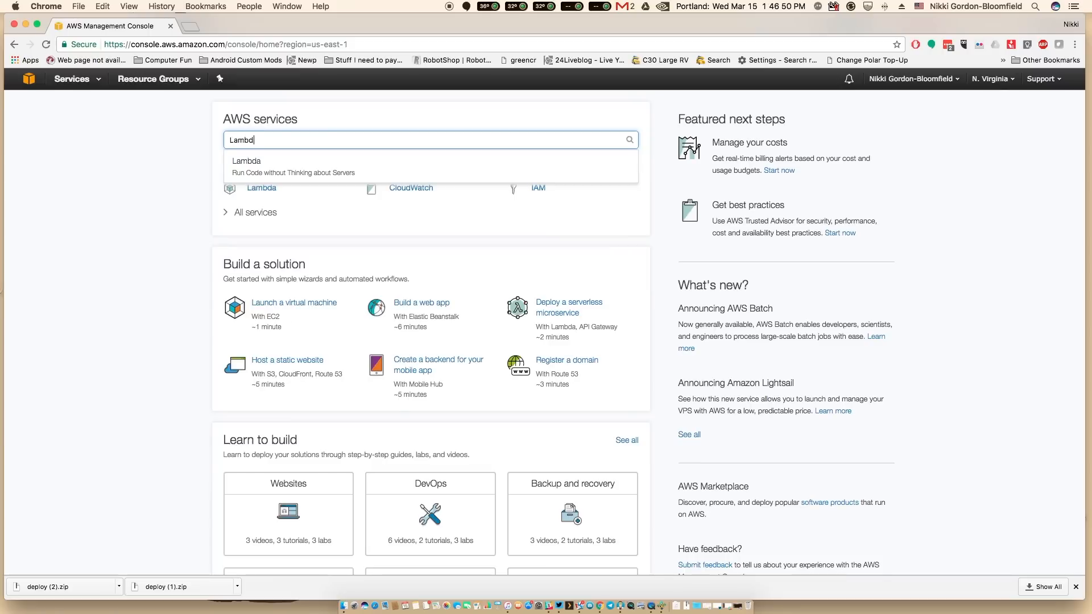
click(246, 160)
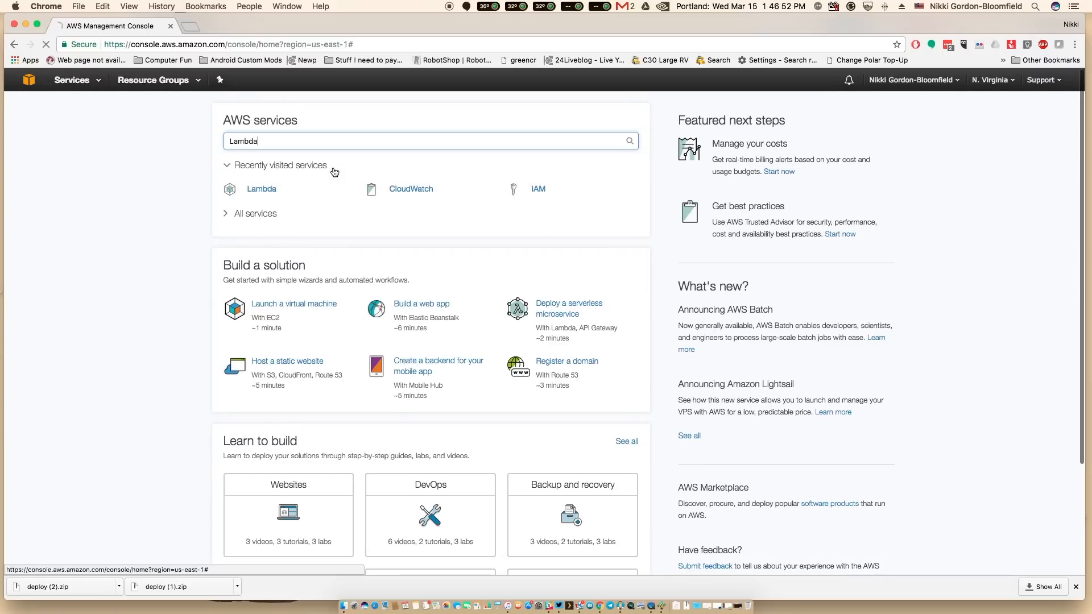
click(262, 189)
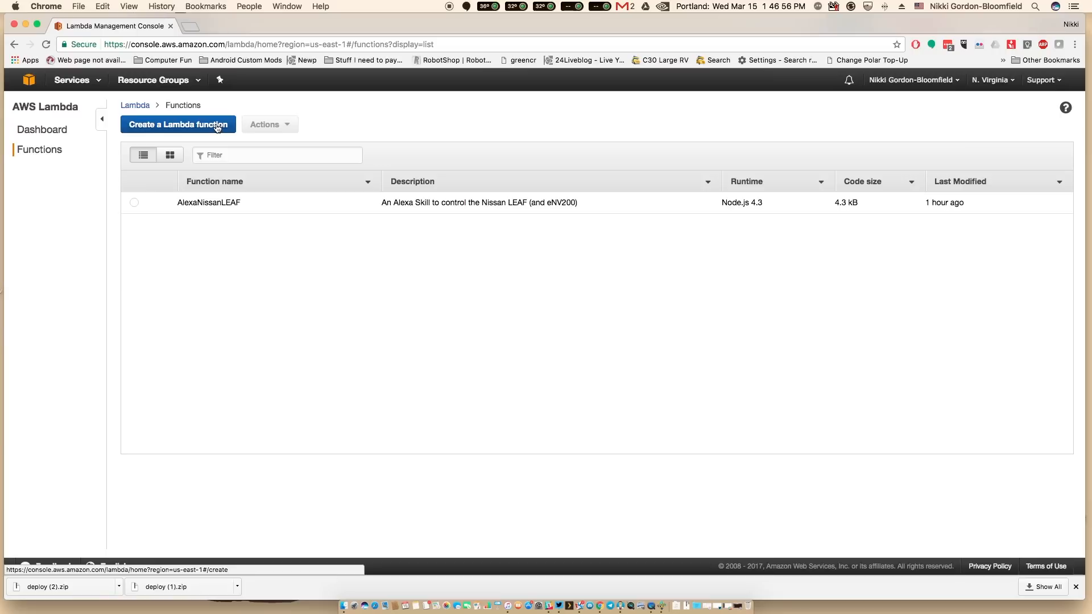
- Create a new blank Lambda function with Alexa Skills Kit as its trigger
click(177, 124)
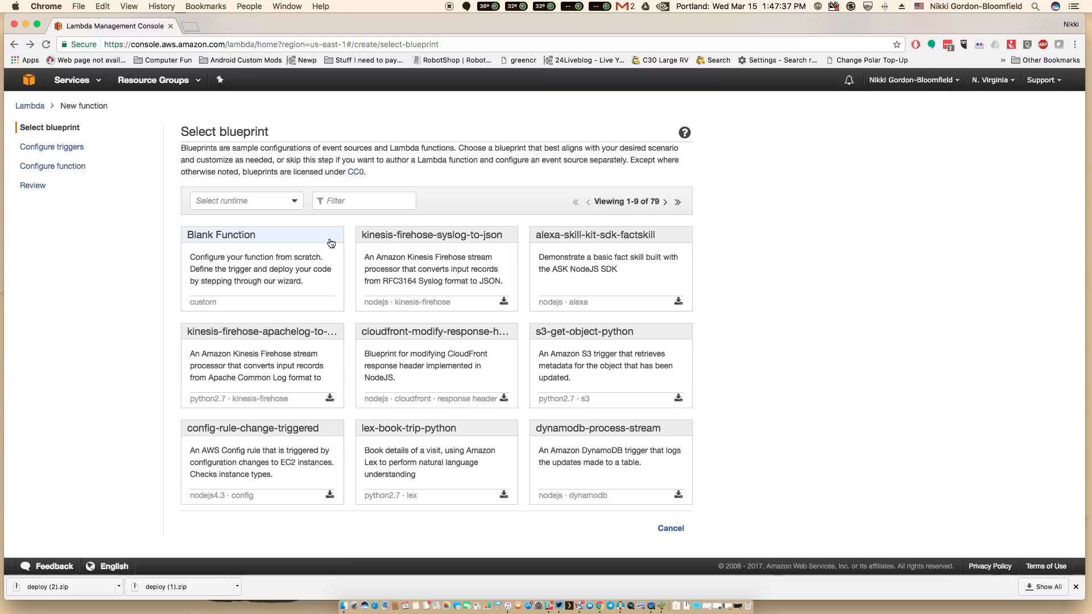
click(262, 234)
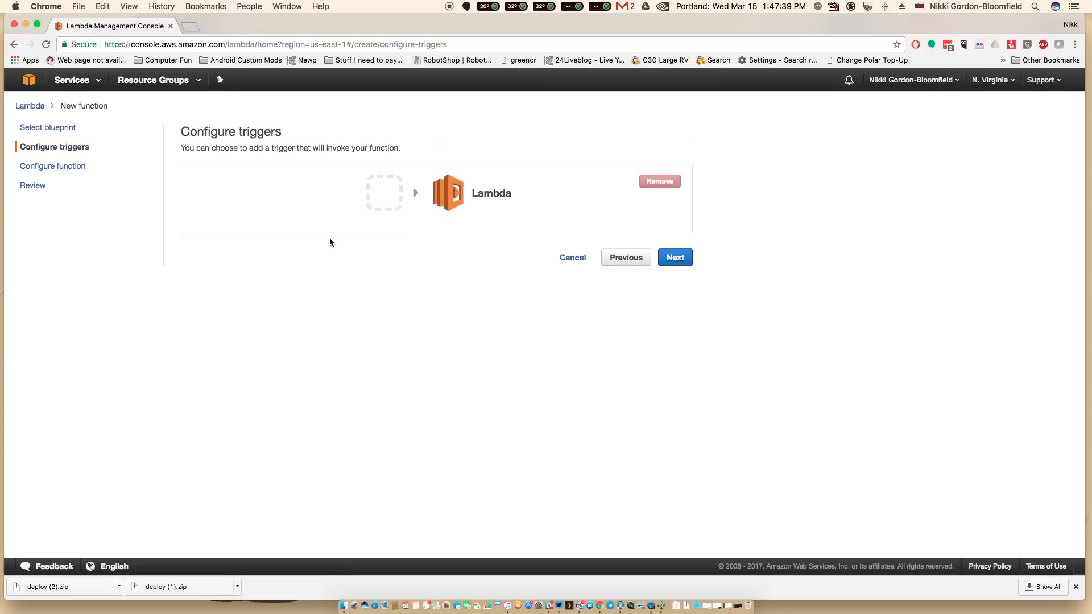
mouse_move(338, 237)
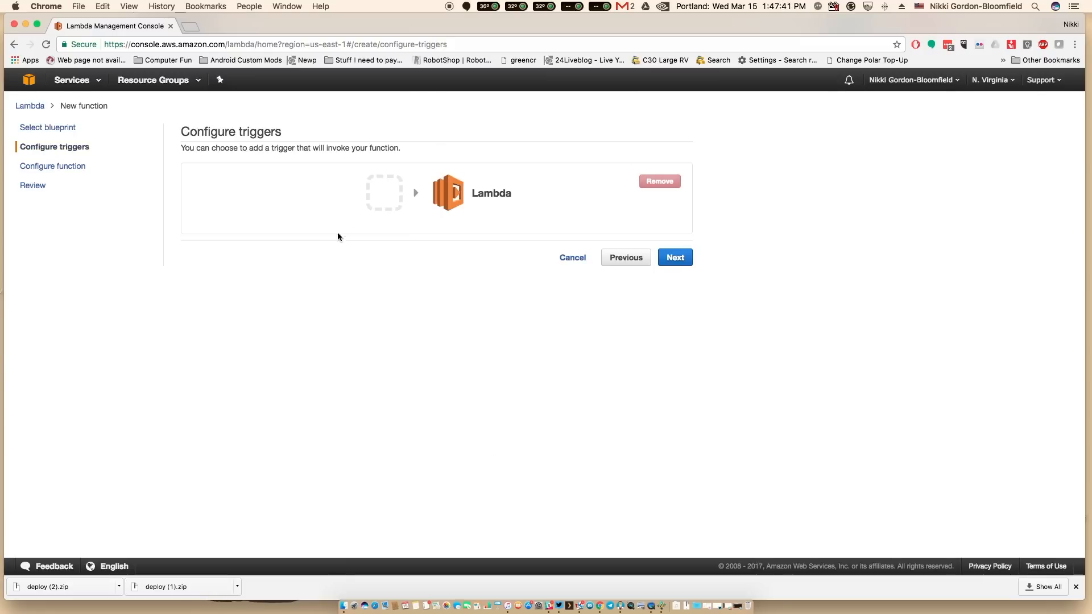
mouse_move(267, 156)
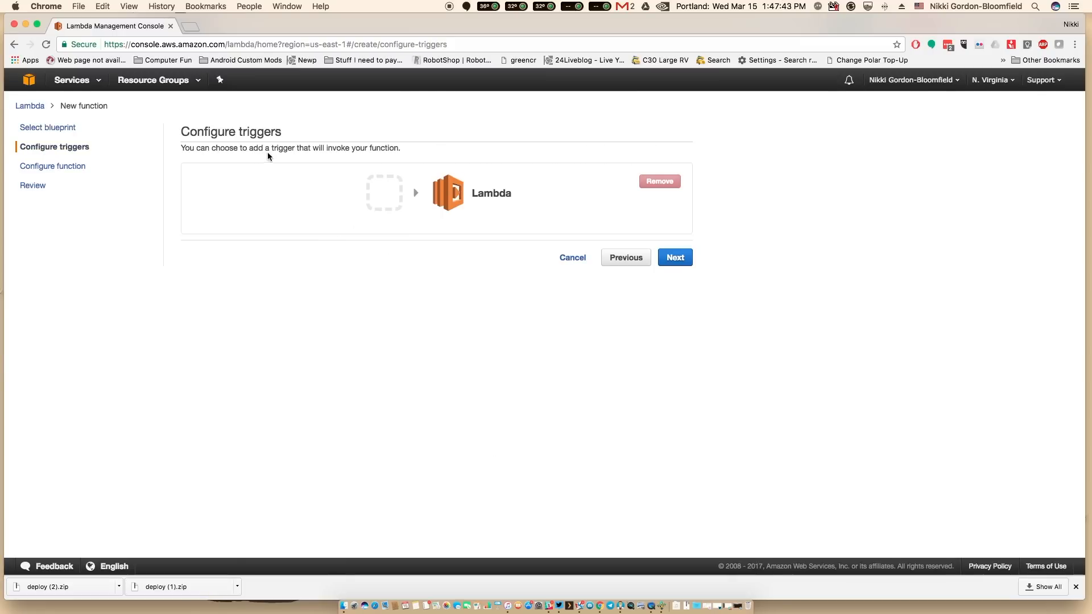
click(383, 193)
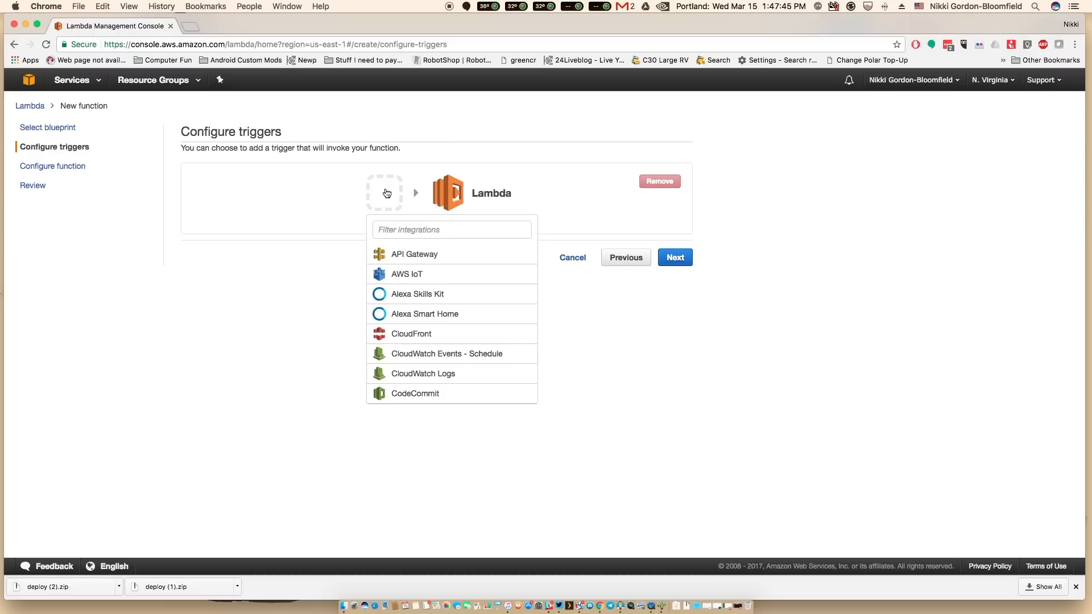
mouse_move(426, 298)
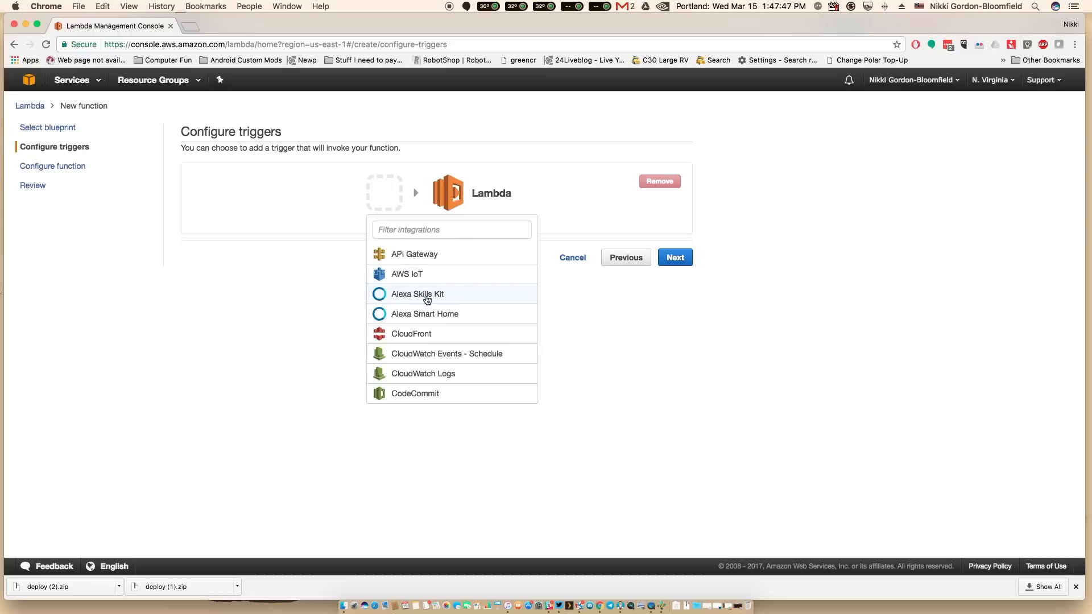
click(417, 294)
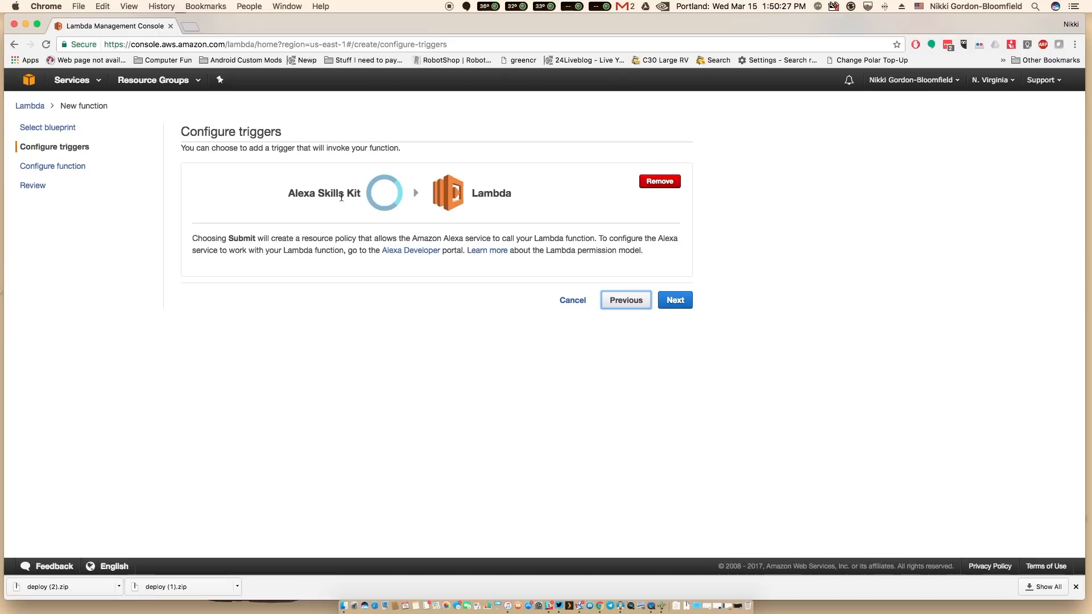
mouse_move(674, 299)
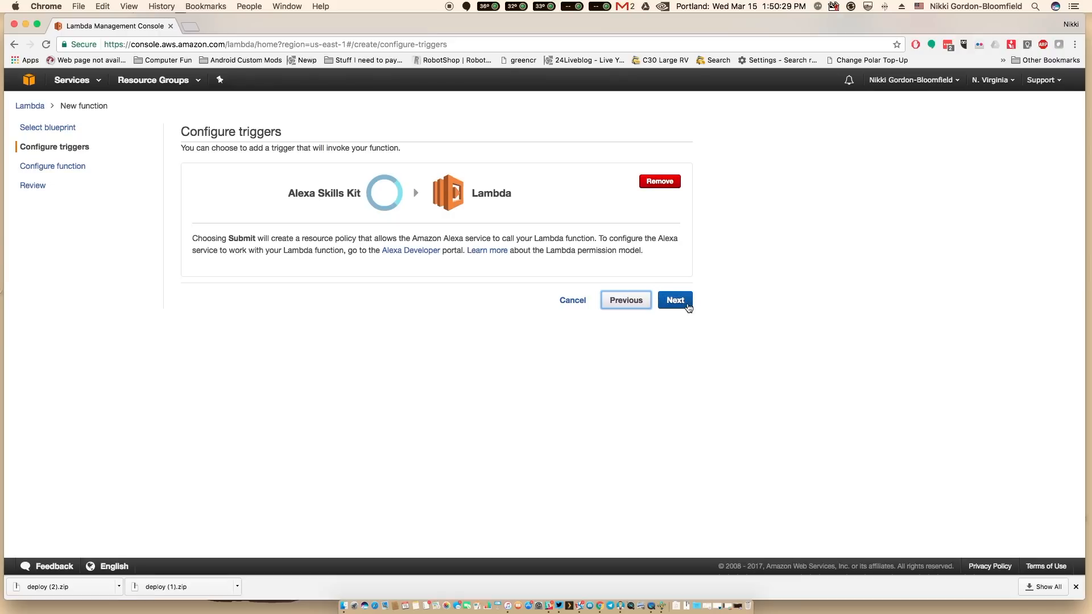
- Upload deploy.zip from Downloads as the function's code package
click(673, 300)
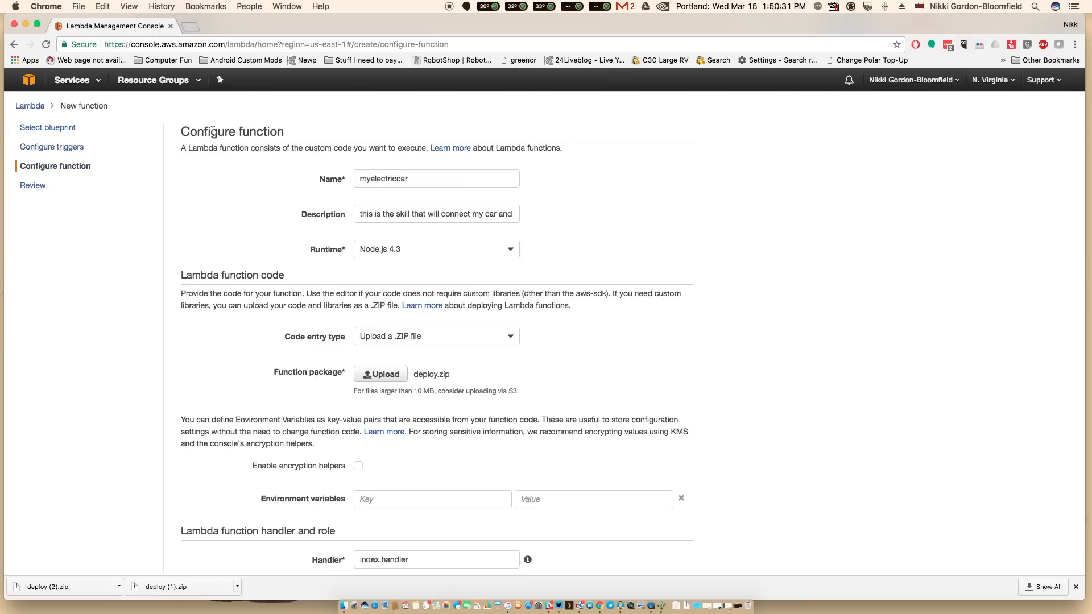
mouse_move(462, 200)
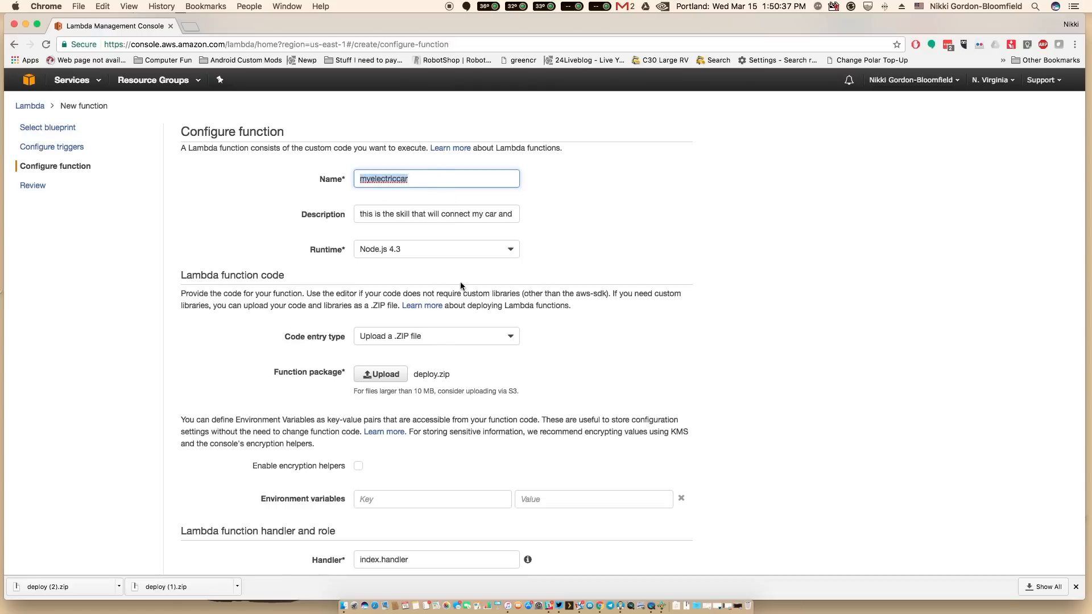
scroll(down, 3)
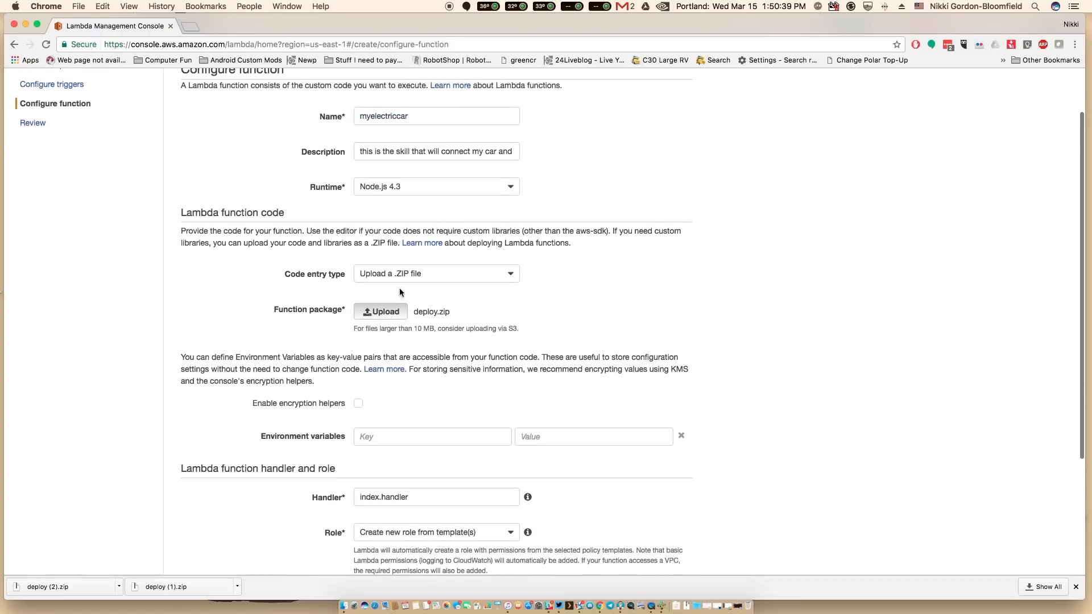
click(380, 312)
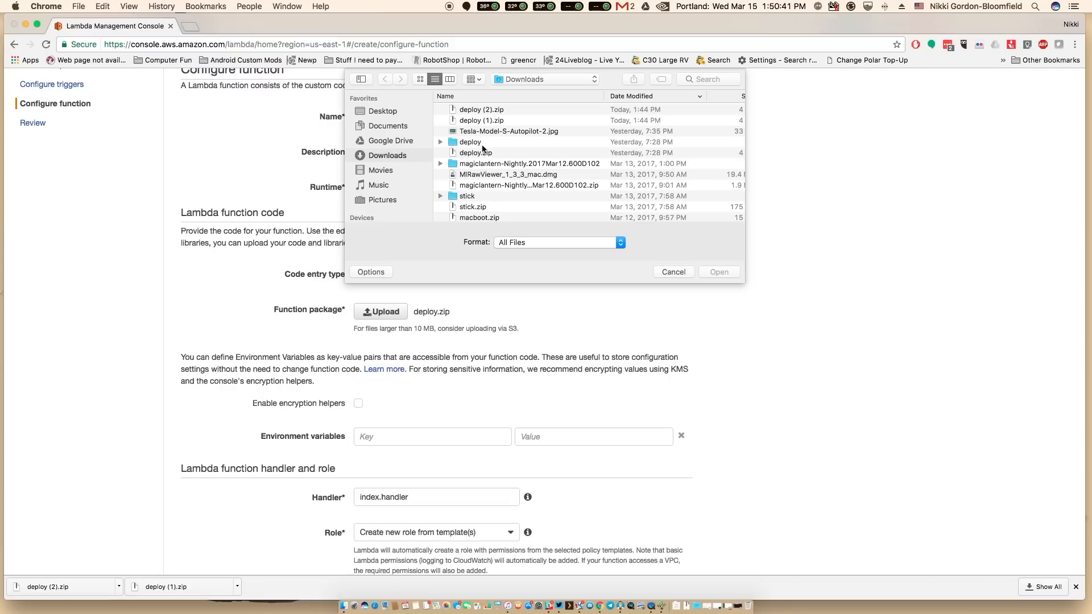
click(476, 152)
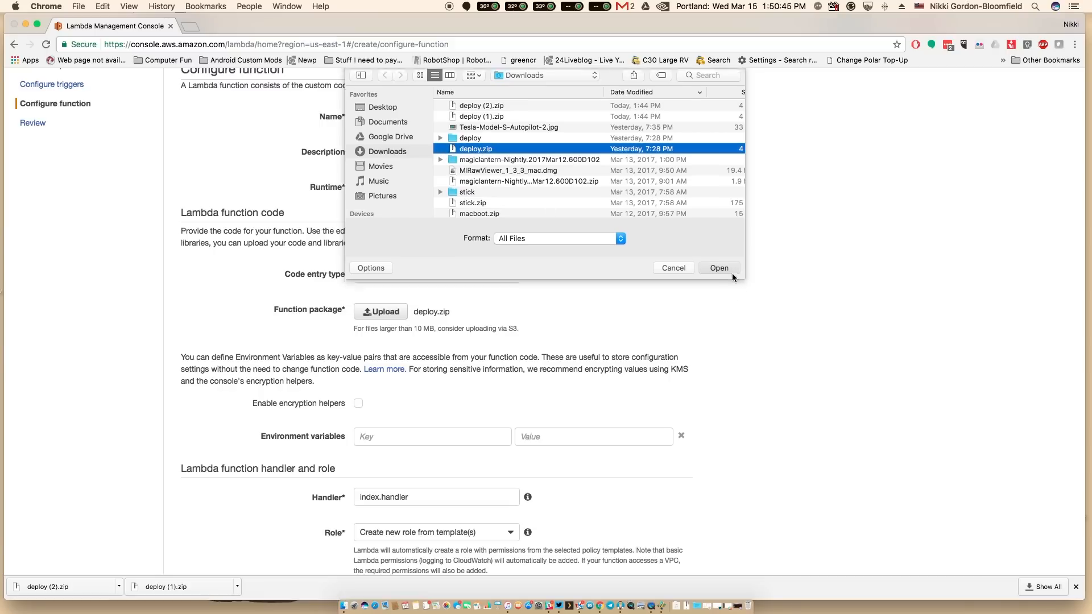
click(719, 269)
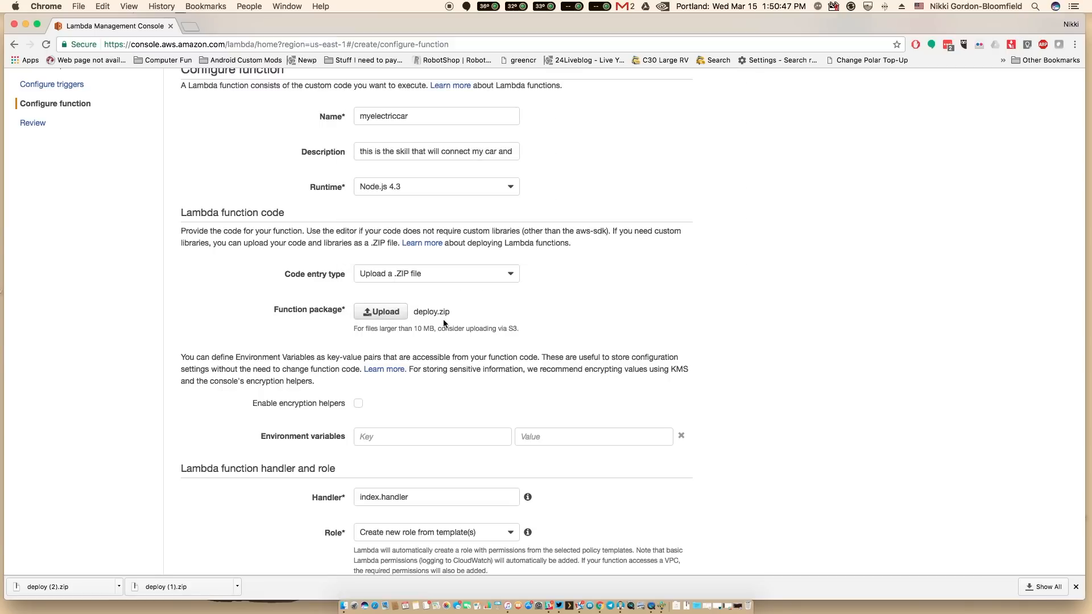
- Assign the function's role and create the myelectriccar Lambda function
scroll(down, 3)
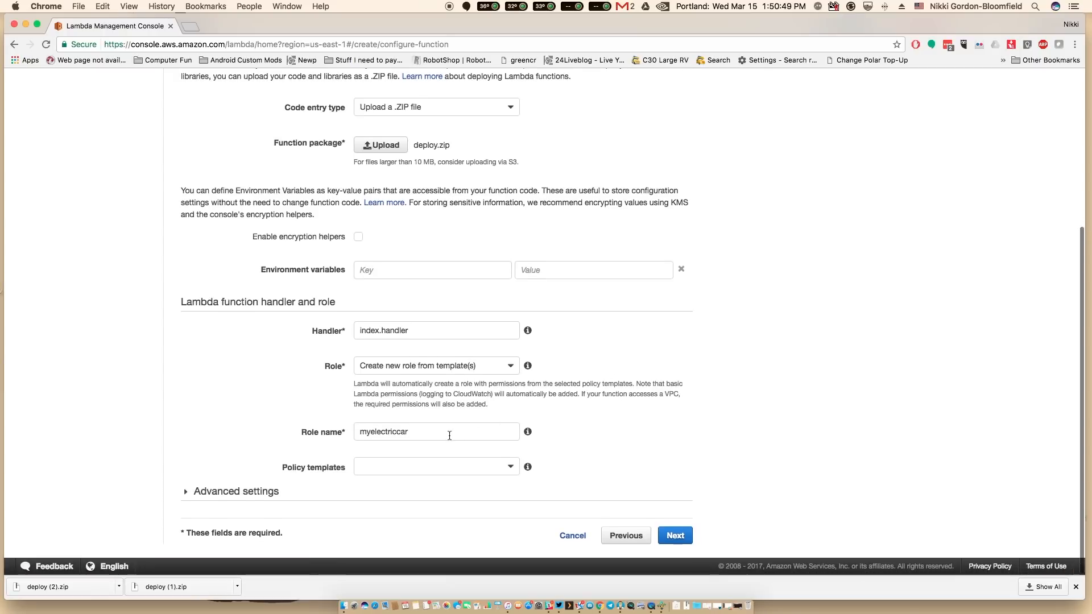
double_click(383, 432)
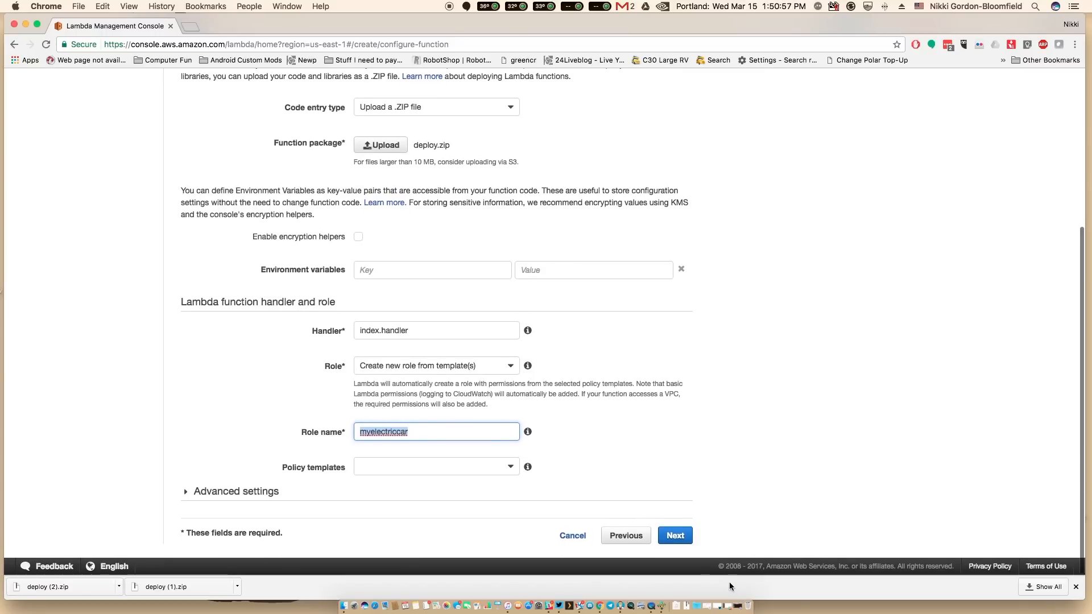
click(674, 535)
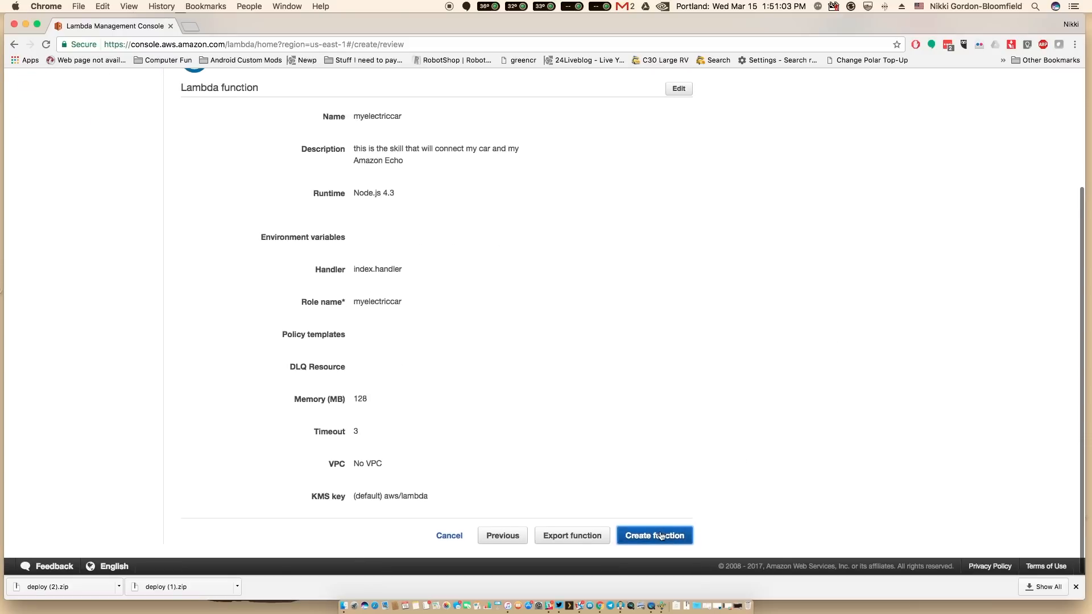
click(653, 536)
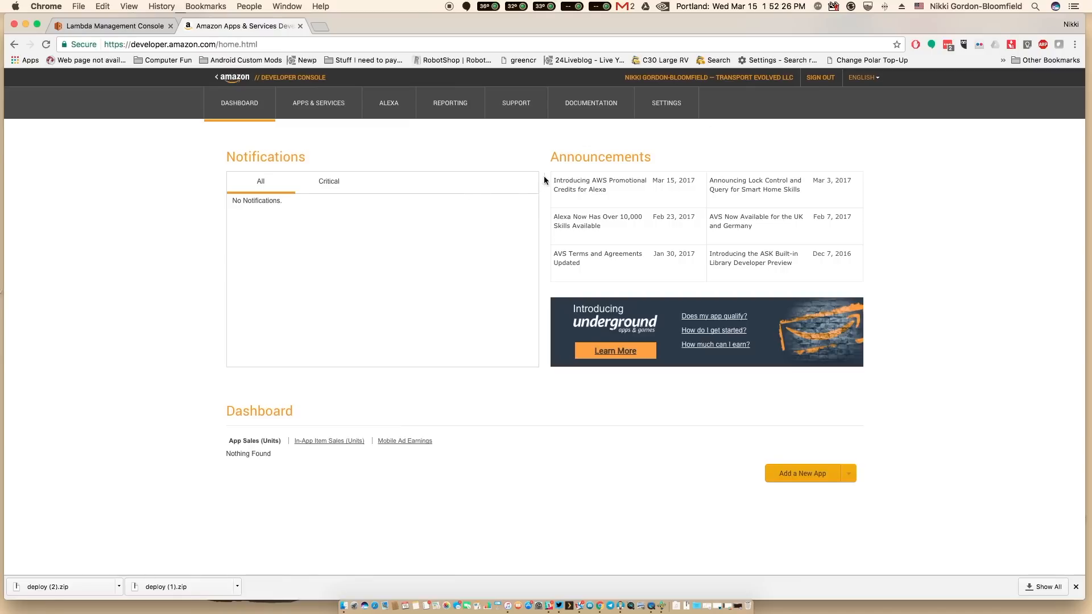
mouse_move(755, 220)
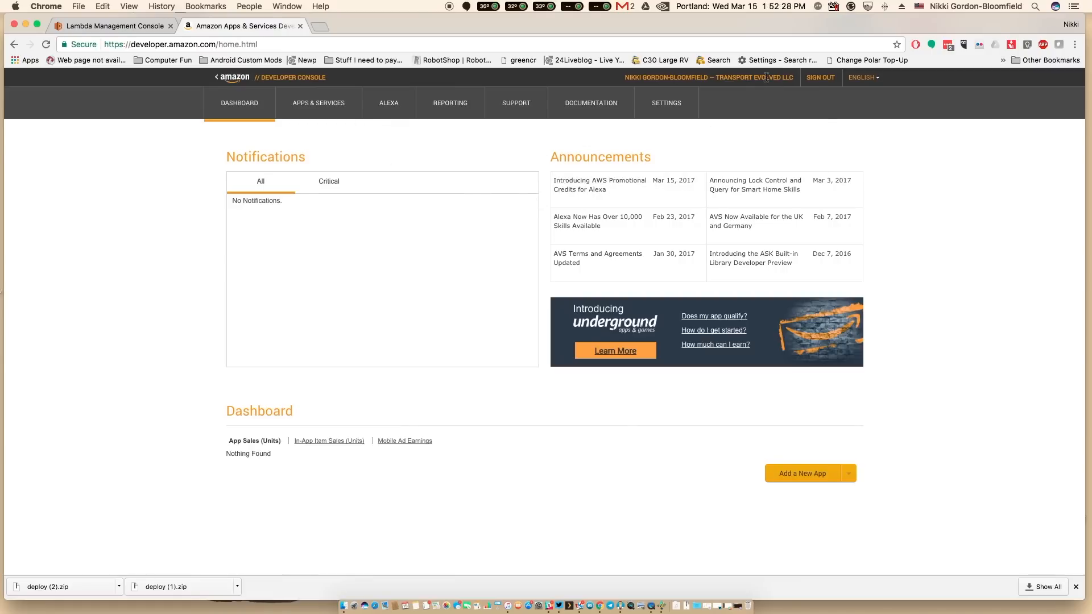
mouse_move(444, 206)
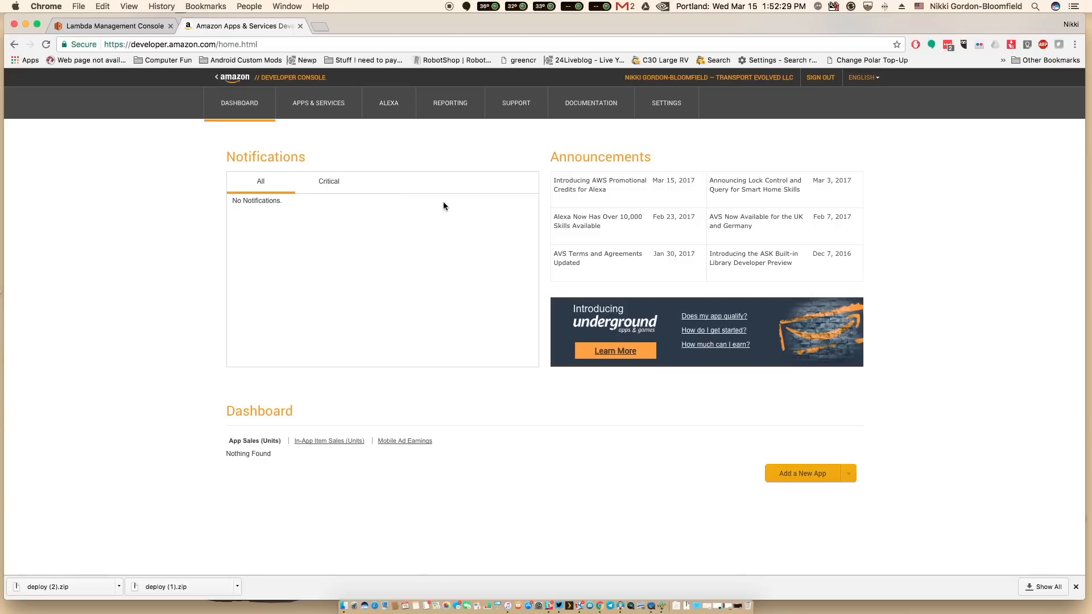
mouse_move(389, 105)
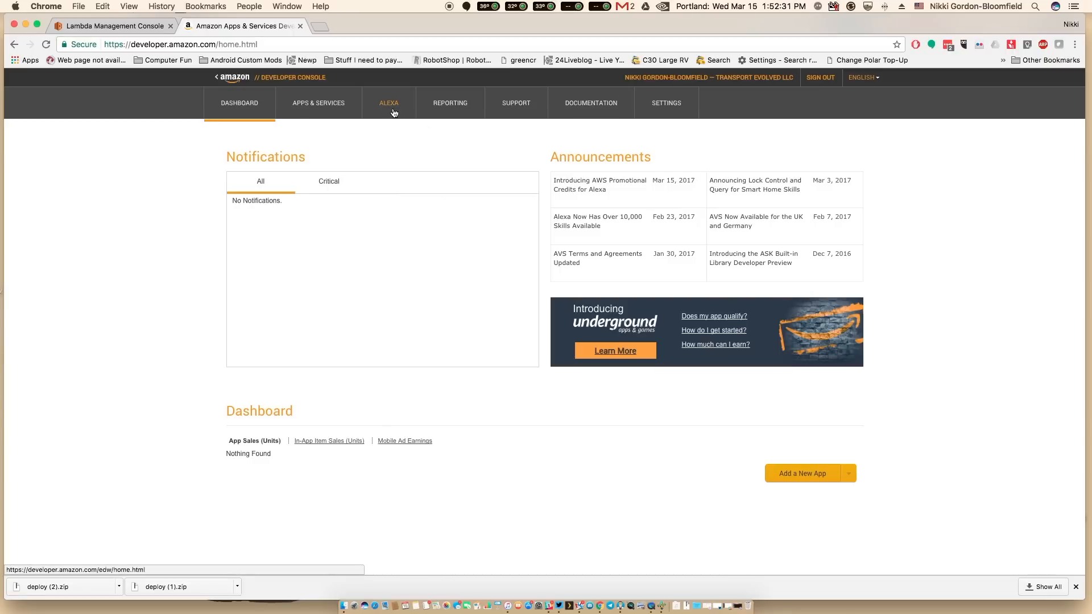
- Reach the Alexa Skills Kit skills list showing the my Nissan Leaf skill
click(388, 103)
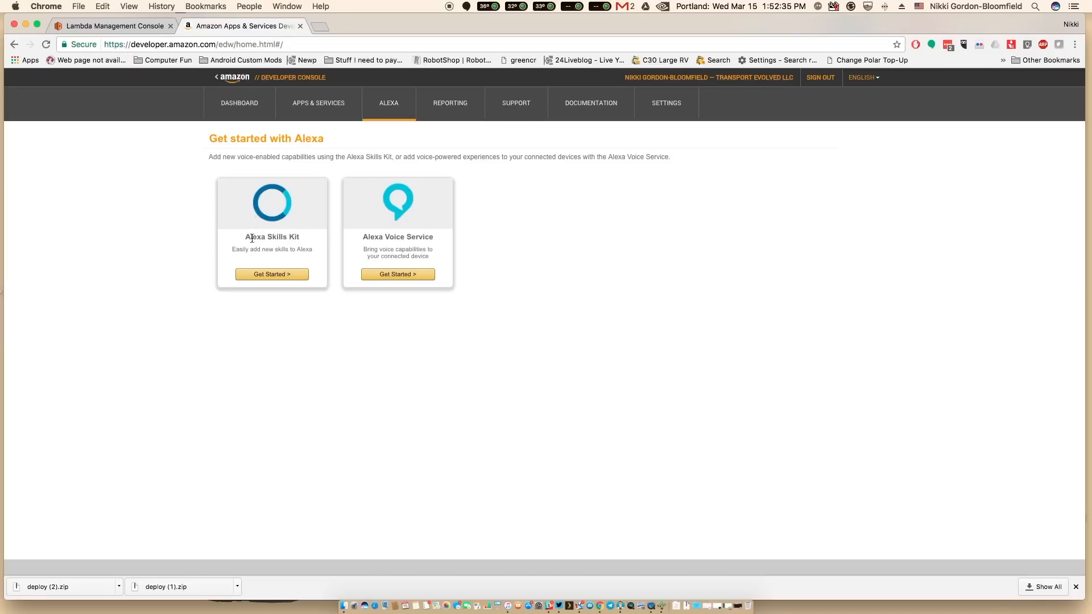
click(272, 274)
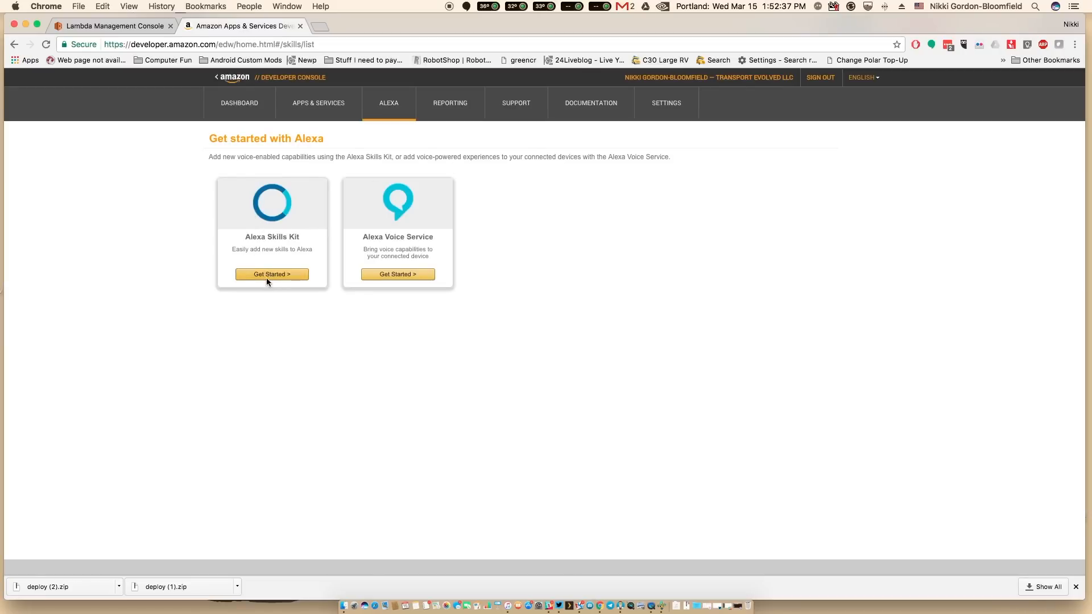
click(272, 274)
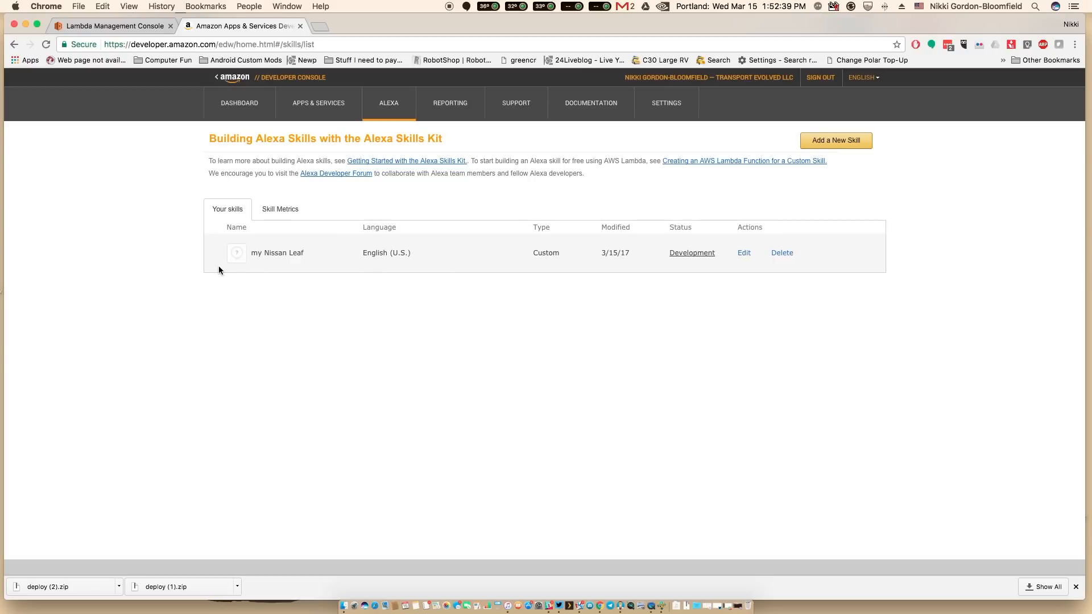
mouse_move(225, 271)
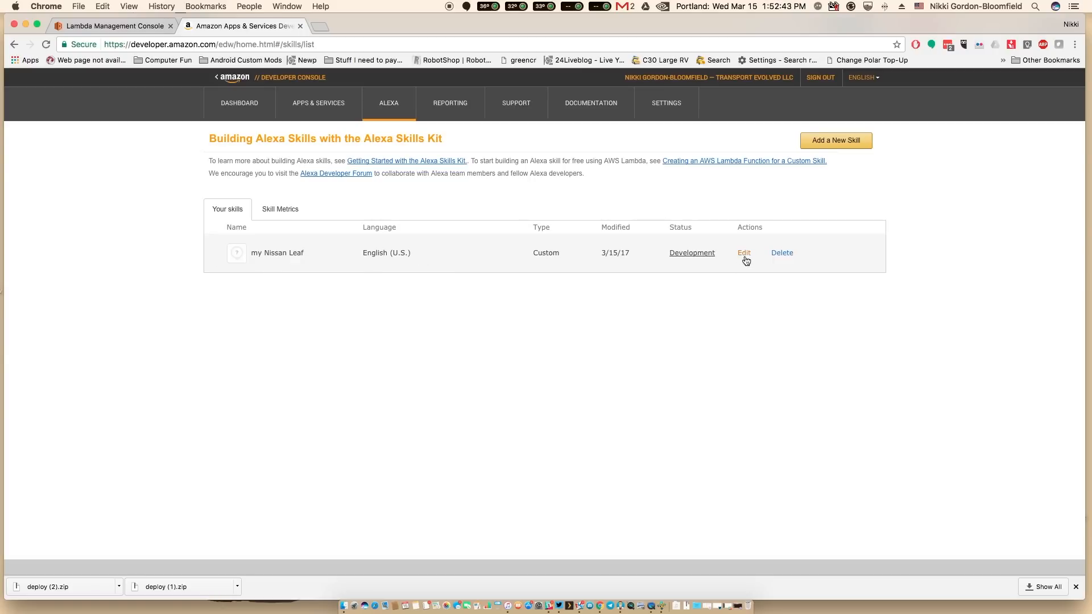
- Edit the my Nissan Leaf skill and review its display and invocation names
click(743, 252)
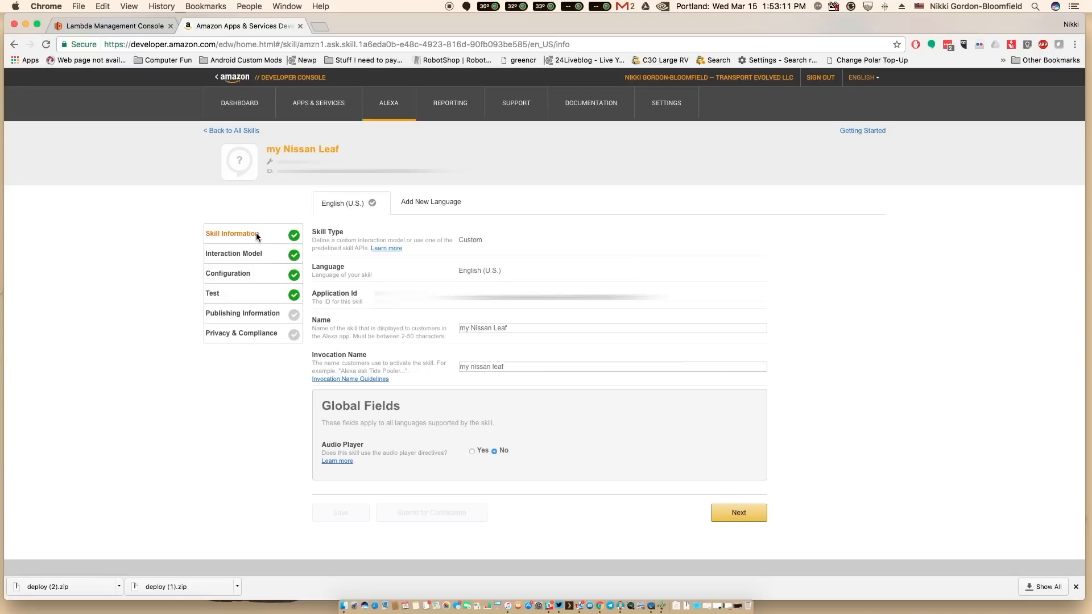
mouse_move(359, 247)
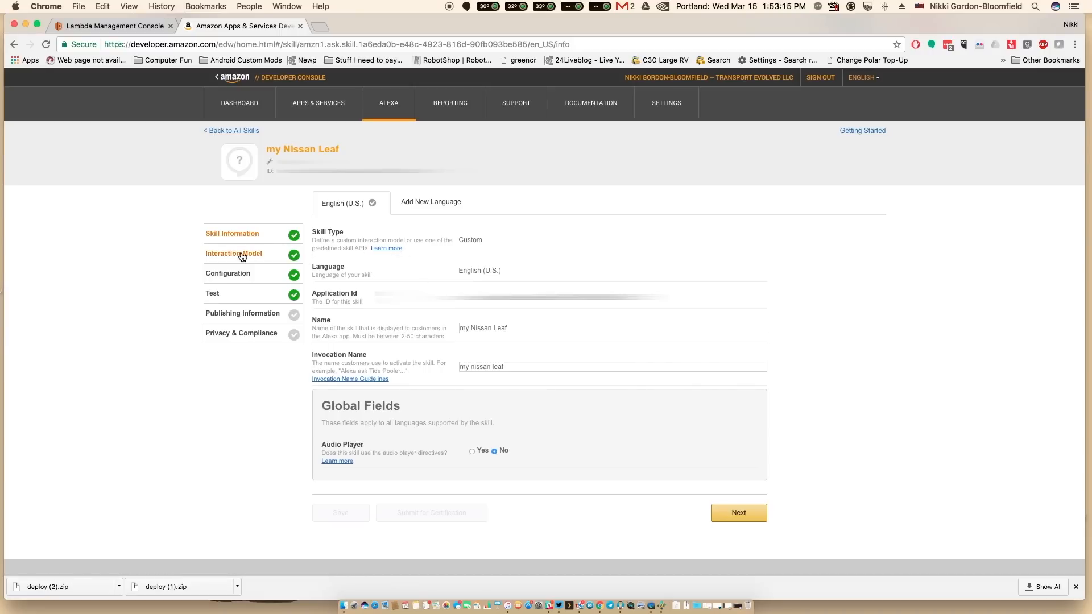
click(612, 328)
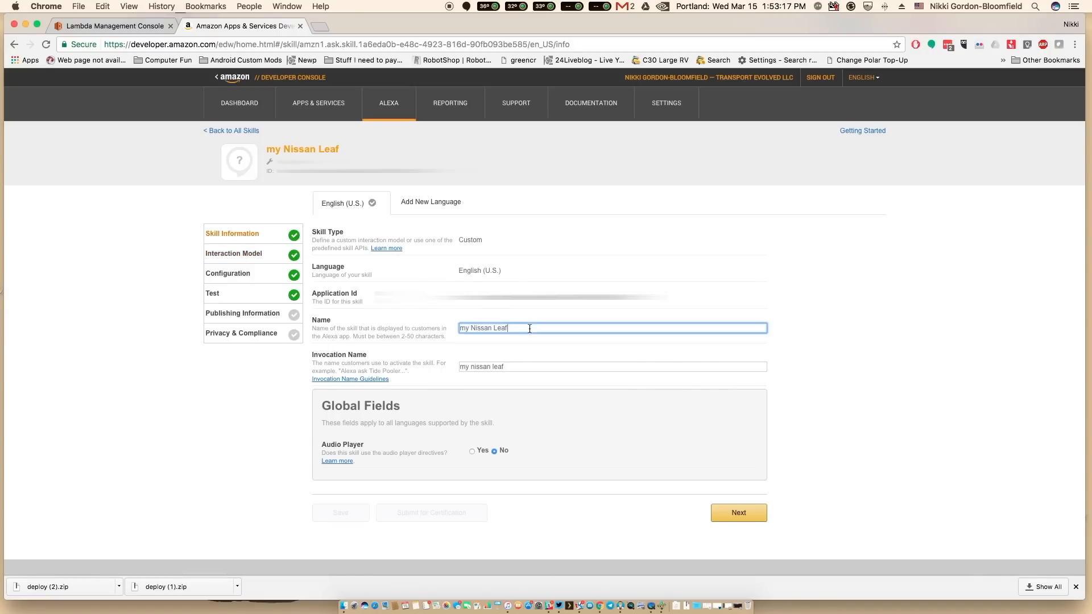
triple_click(483, 327)
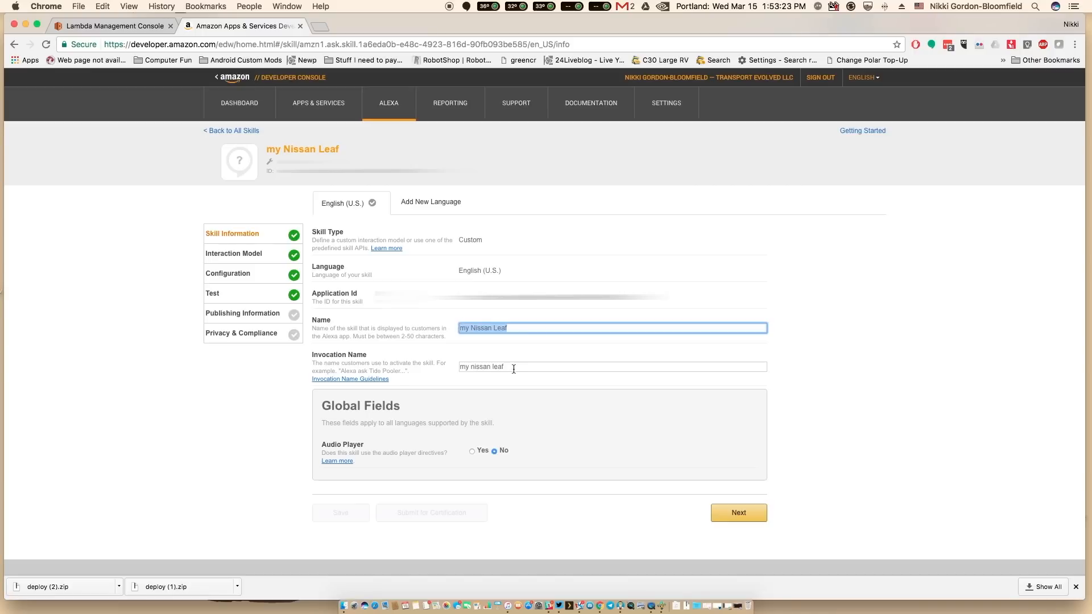
click(612, 367)
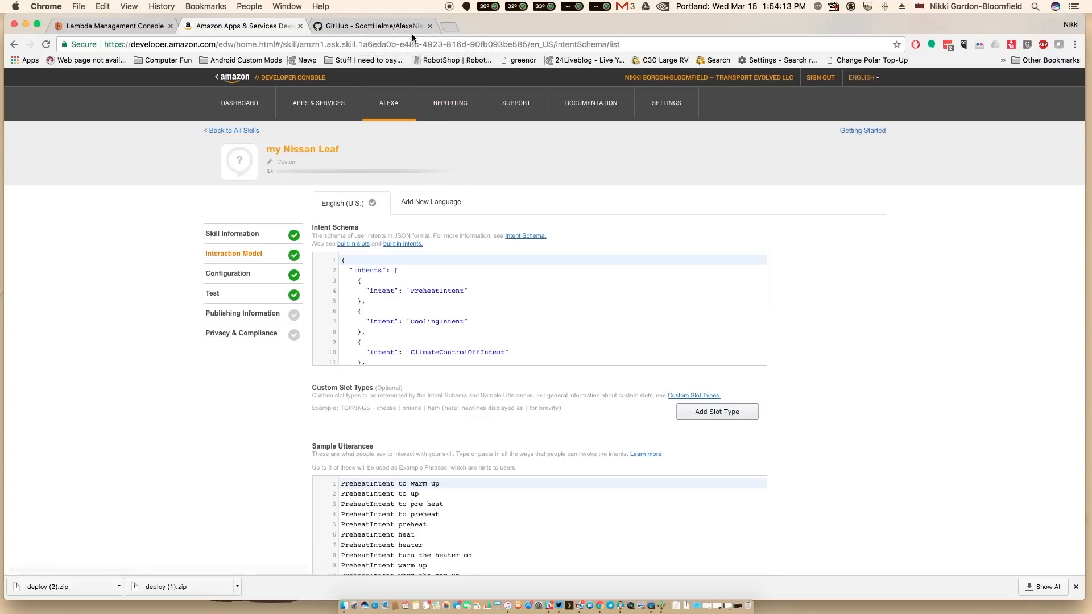
- View intentschema.json in the AlexaNissanLeaf GitHub repository
click(368, 26)
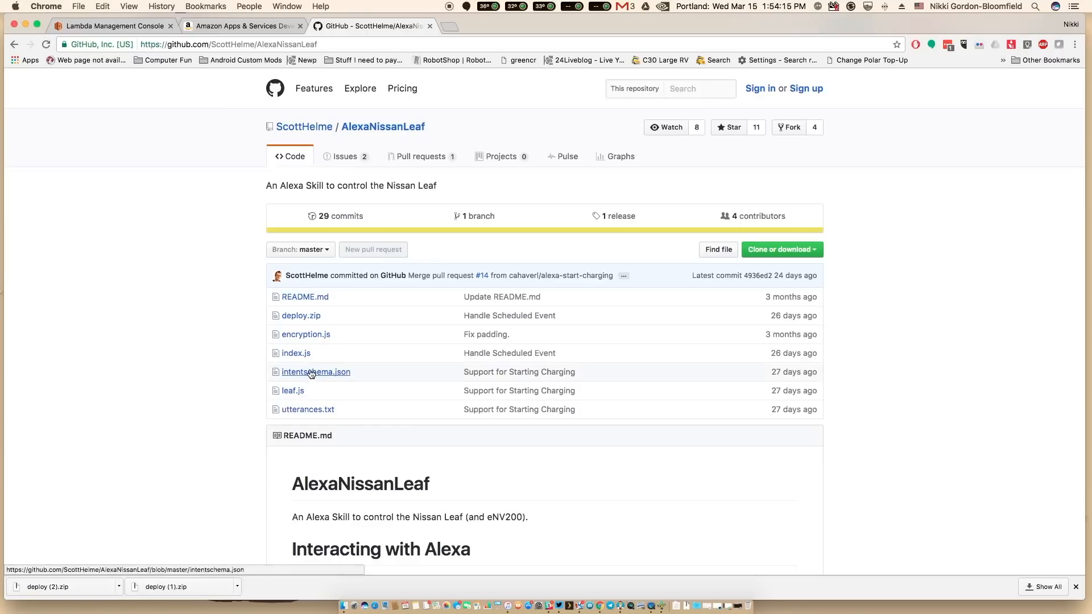
click(315, 372)
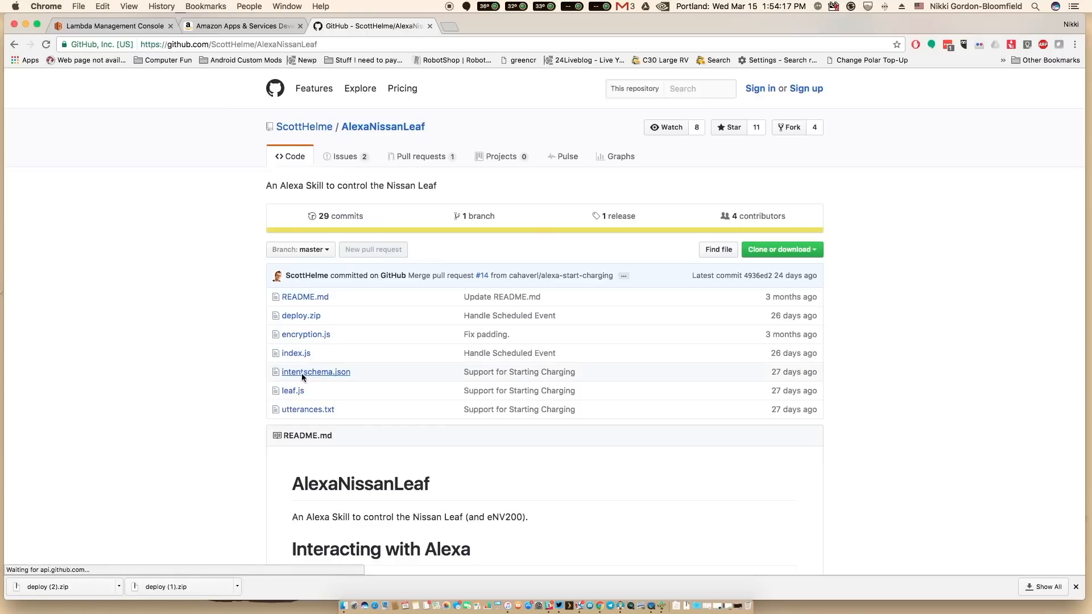
click(315, 372)
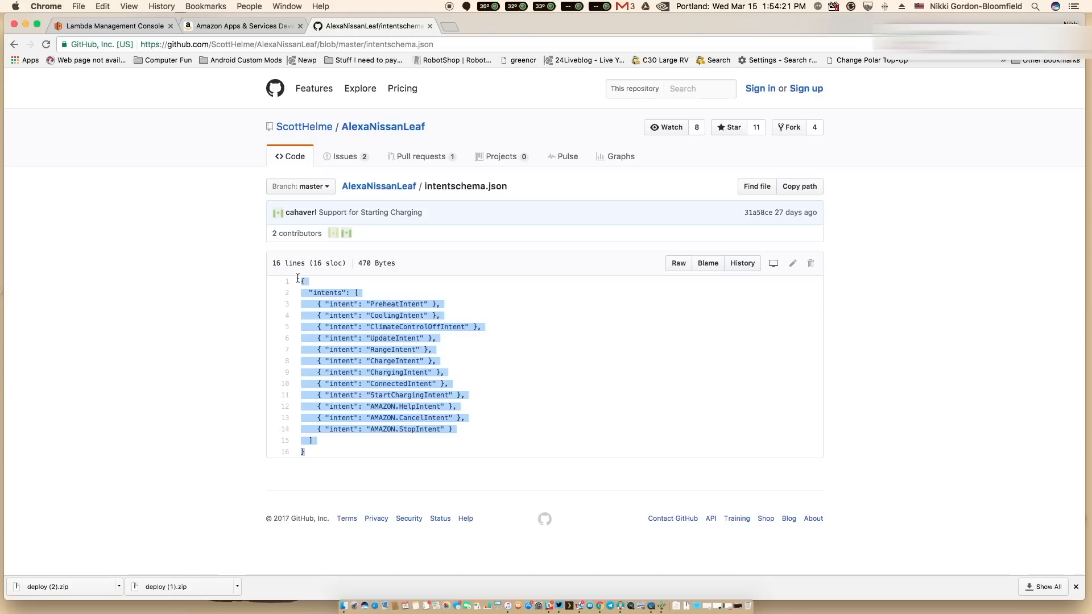
mouse_move(411, 464)
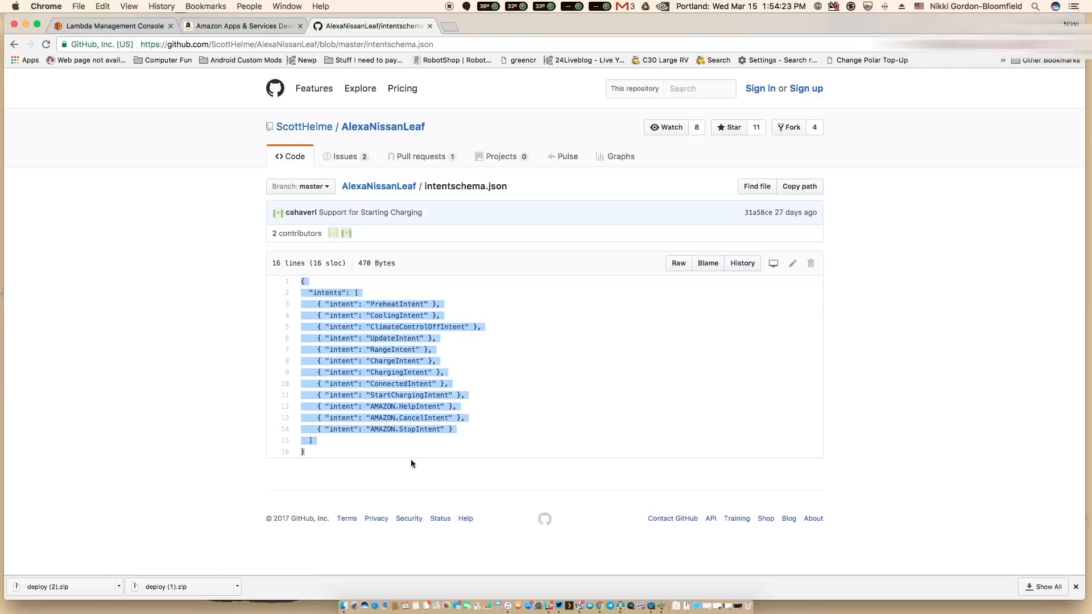
click(241, 26)
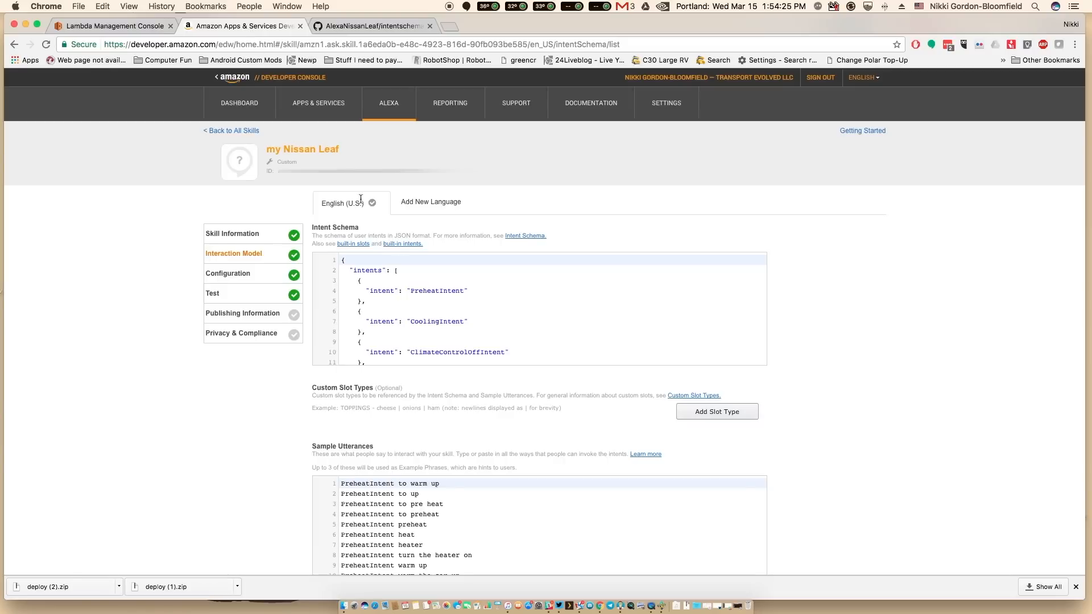
click(115, 26)
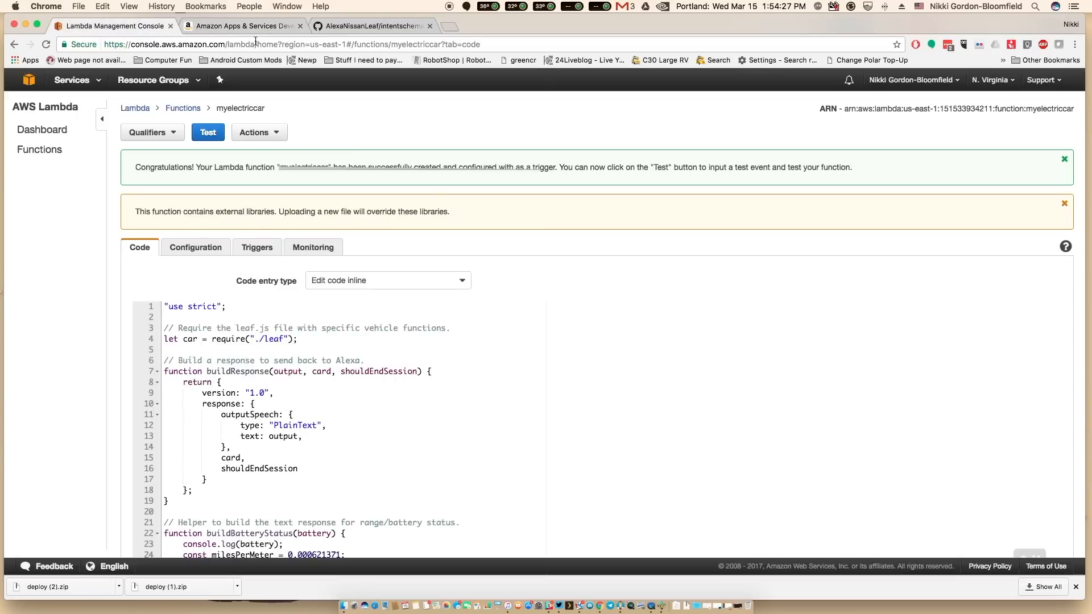
- Carry the repository's intent schema, including StartChargingIntent, into the skill's intent schema
click(371, 27)
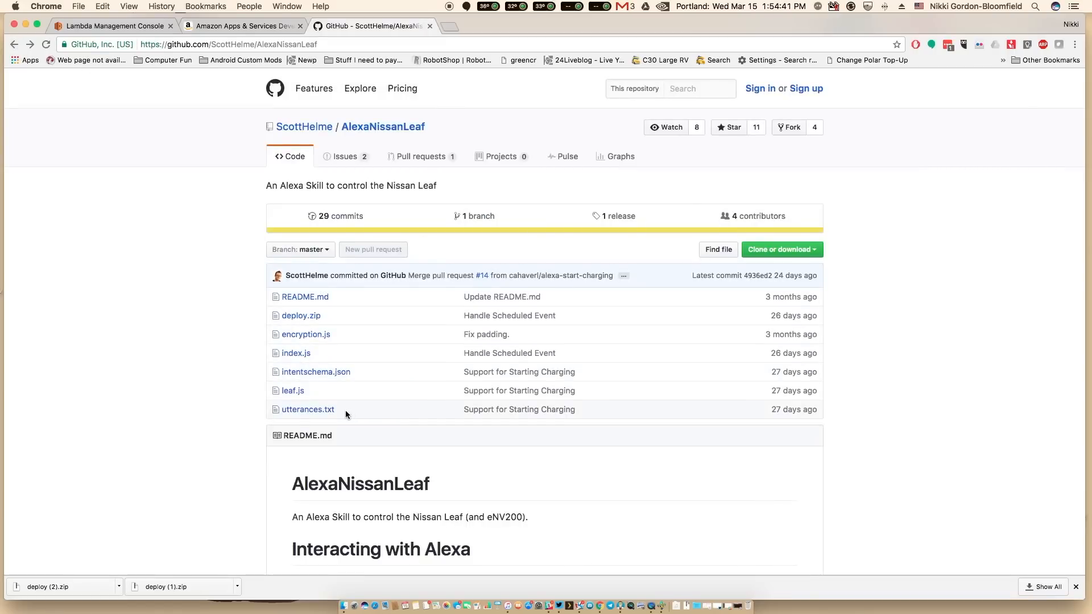
click(307, 408)
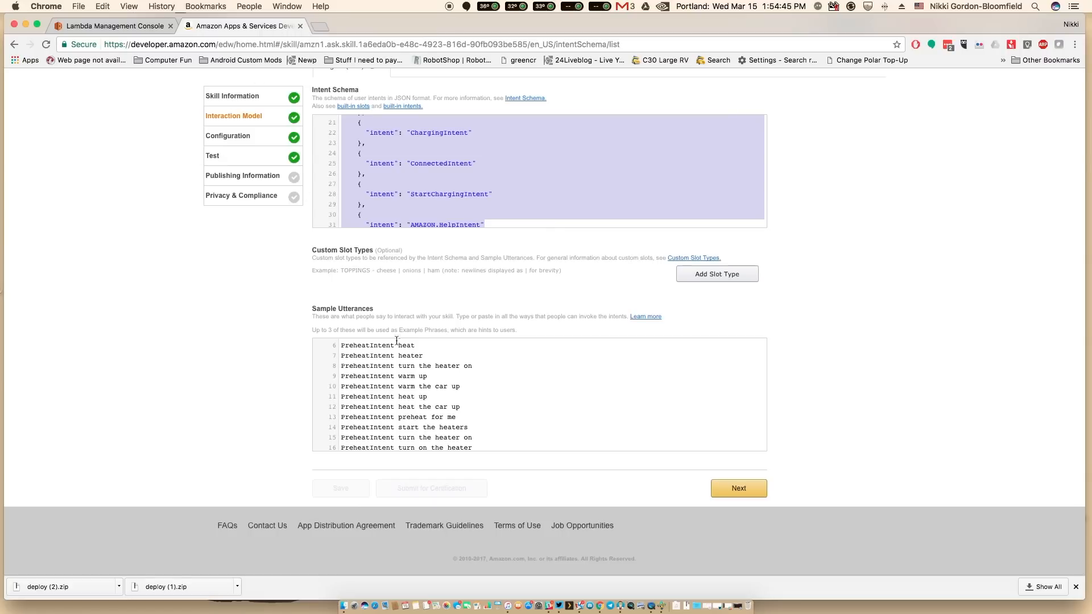
scroll(down, 3)
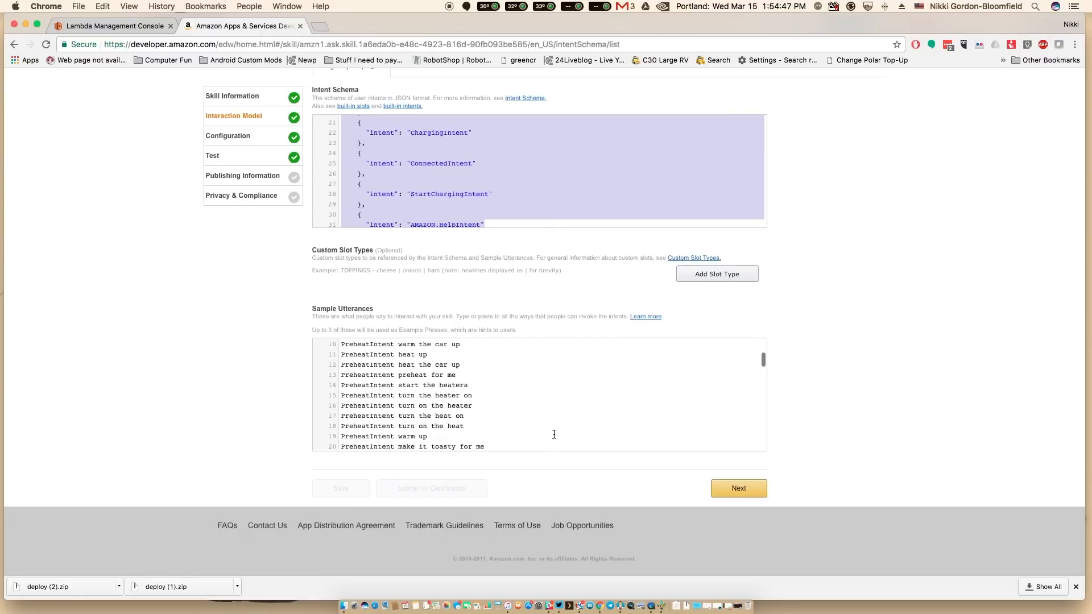
scroll(down, 3)
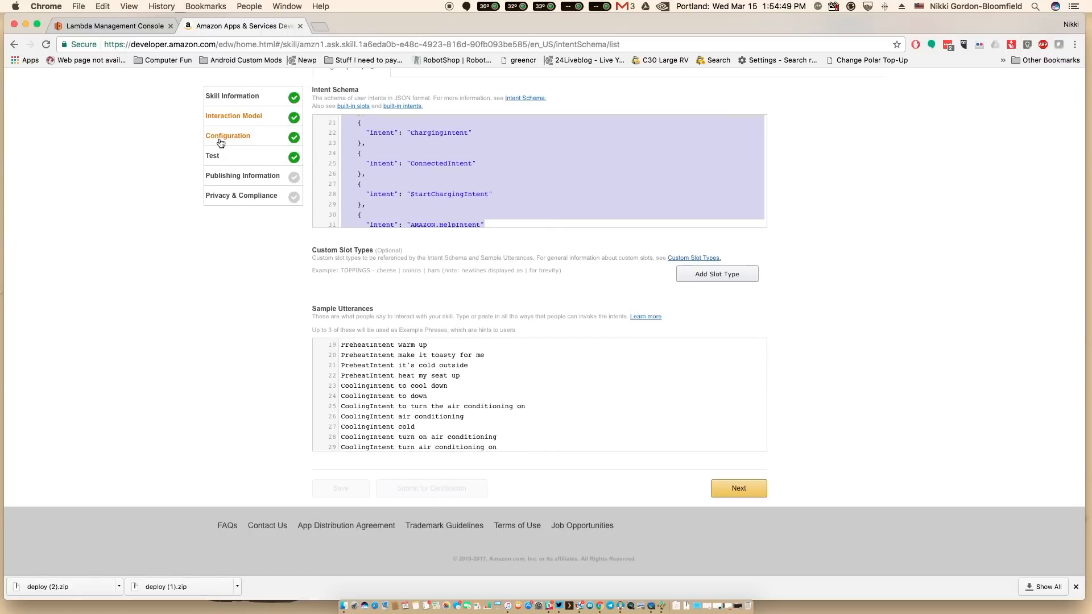
- Set the skill's North America AWS Lambda ARN endpoint, then view the myelectriccar function
click(227, 136)
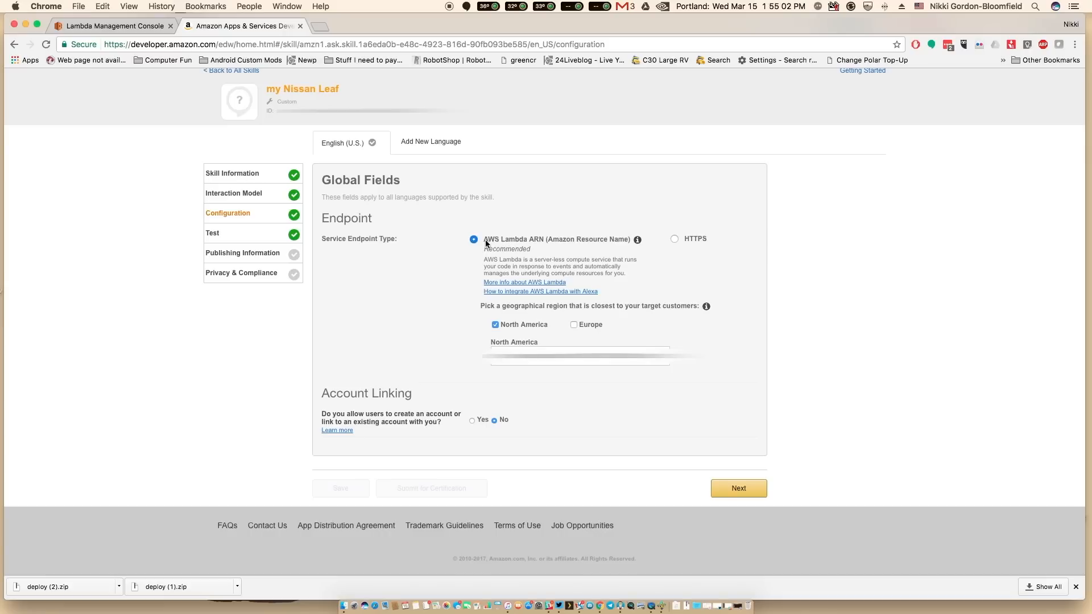
mouse_move(518, 246)
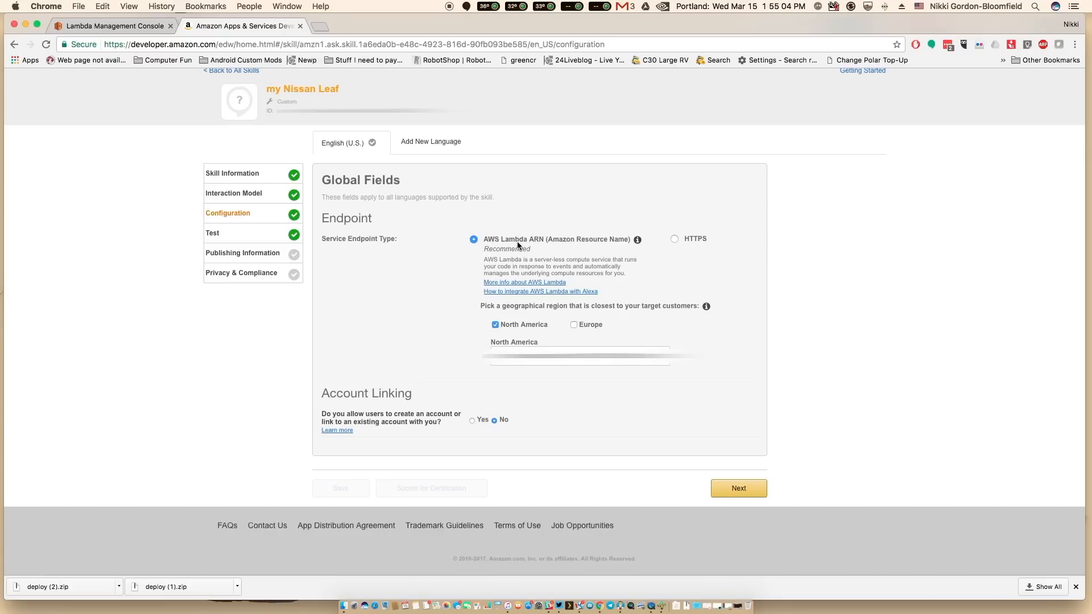
mouse_move(487, 246)
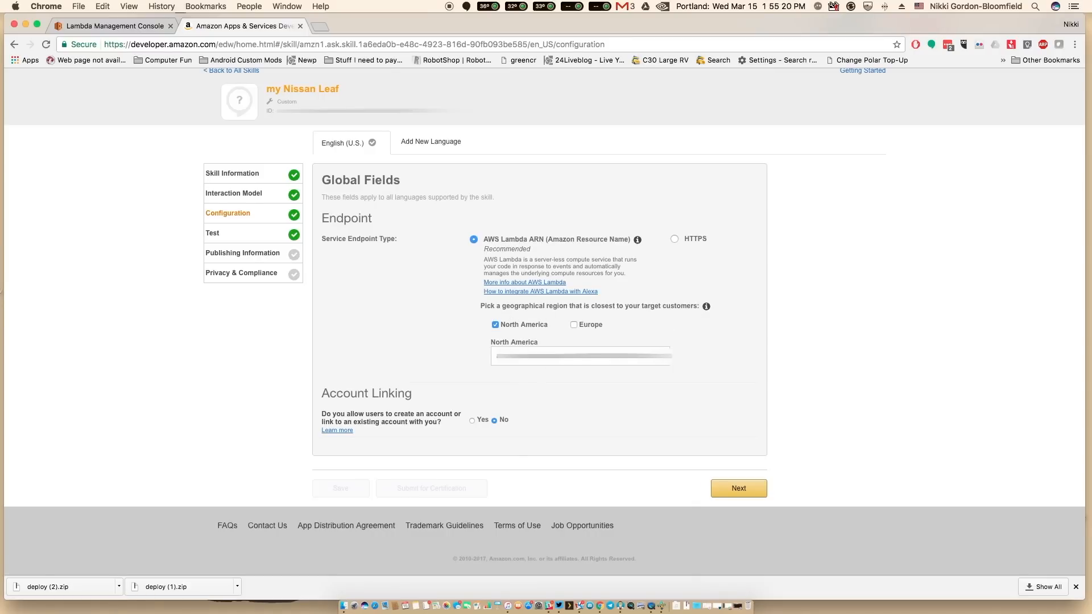
click(112, 26)
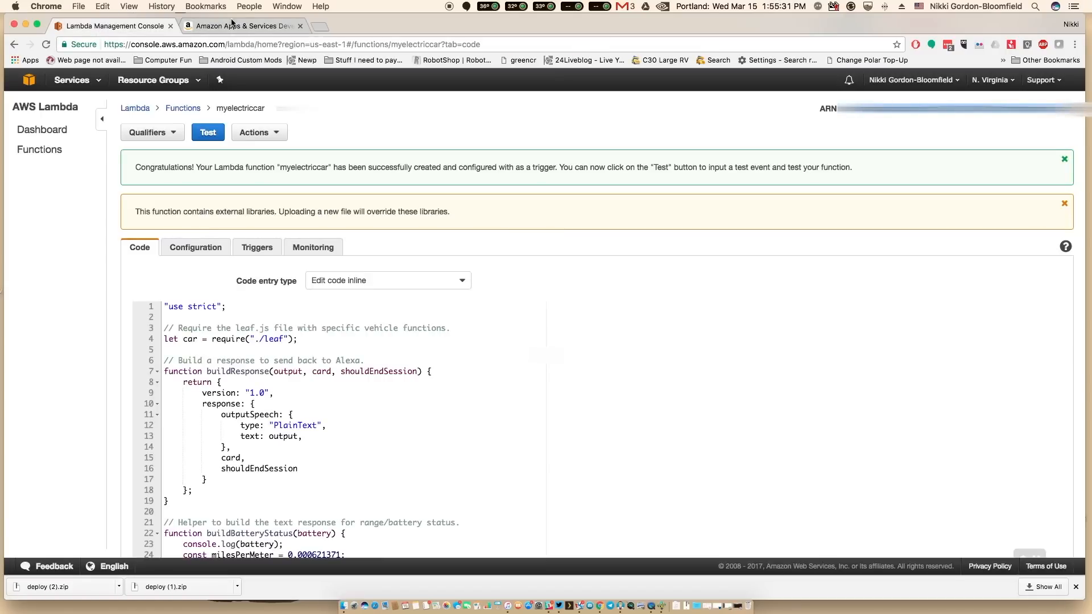
- Show the my Nissan Leaf skill's Test page with testing enabled
click(240, 26)
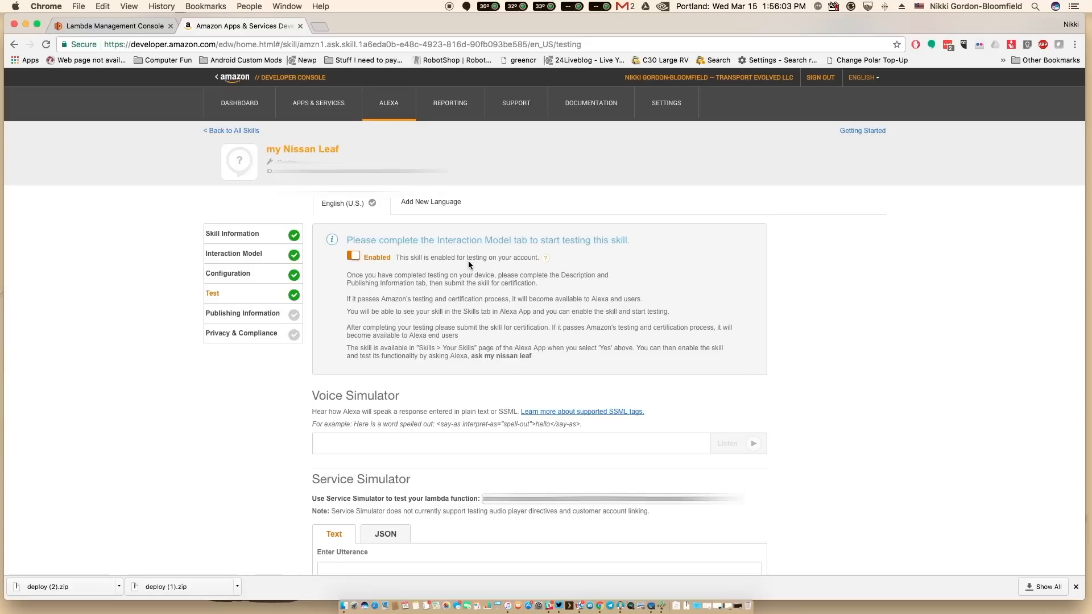
mouse_move(216, 301)
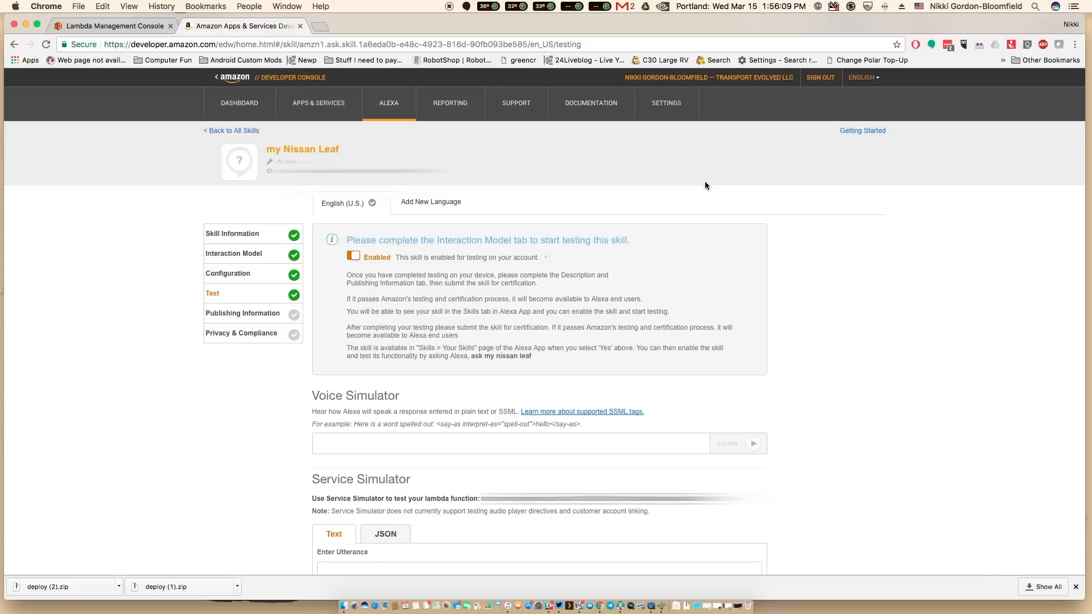
mouse_move(701, 187)
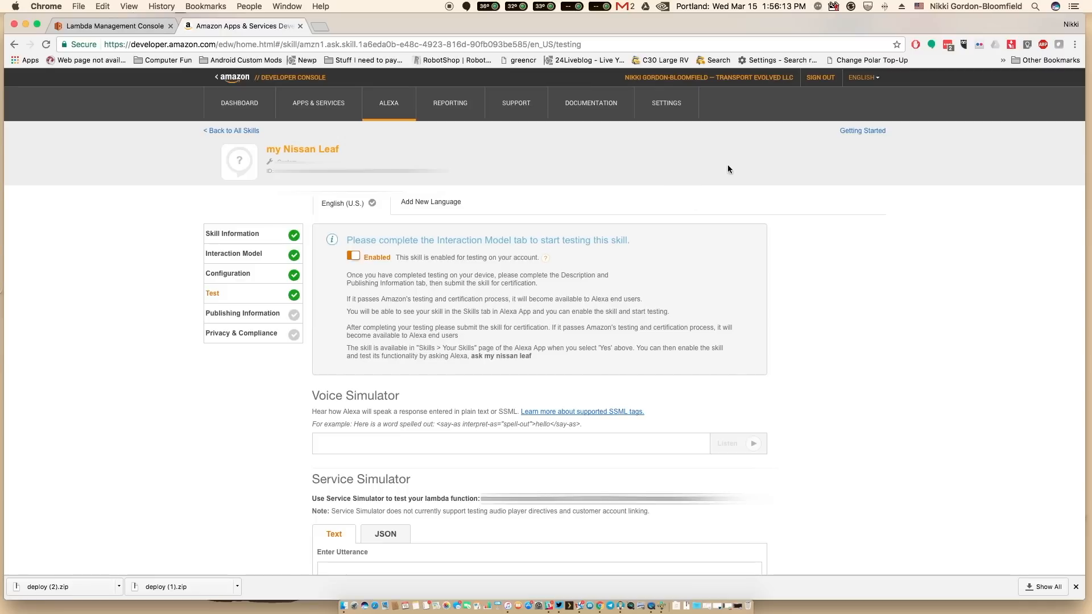
mouse_move(657, 144)
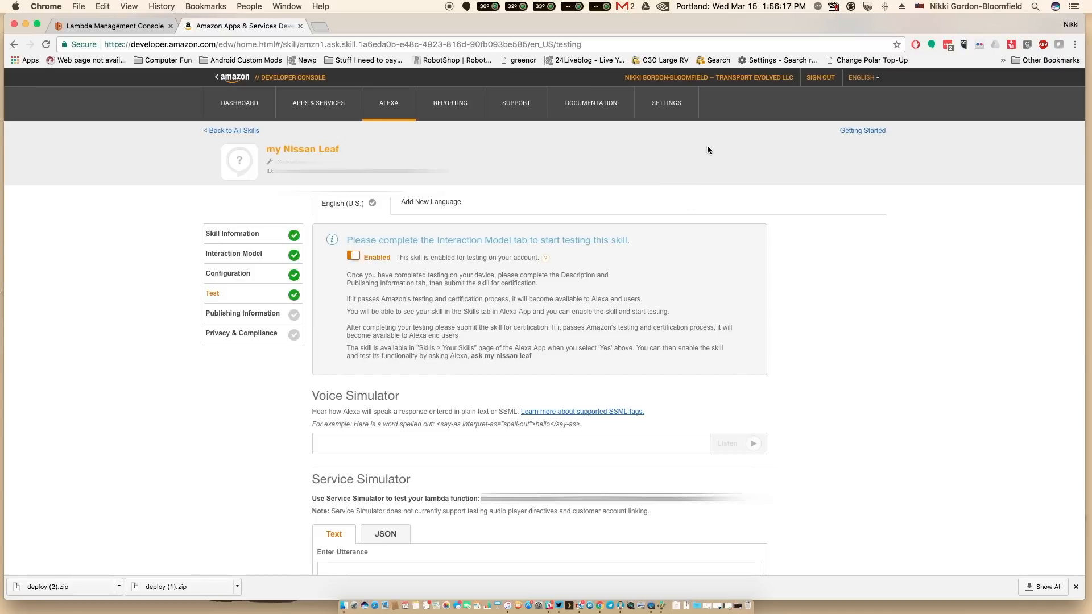
mouse_move(765, 175)
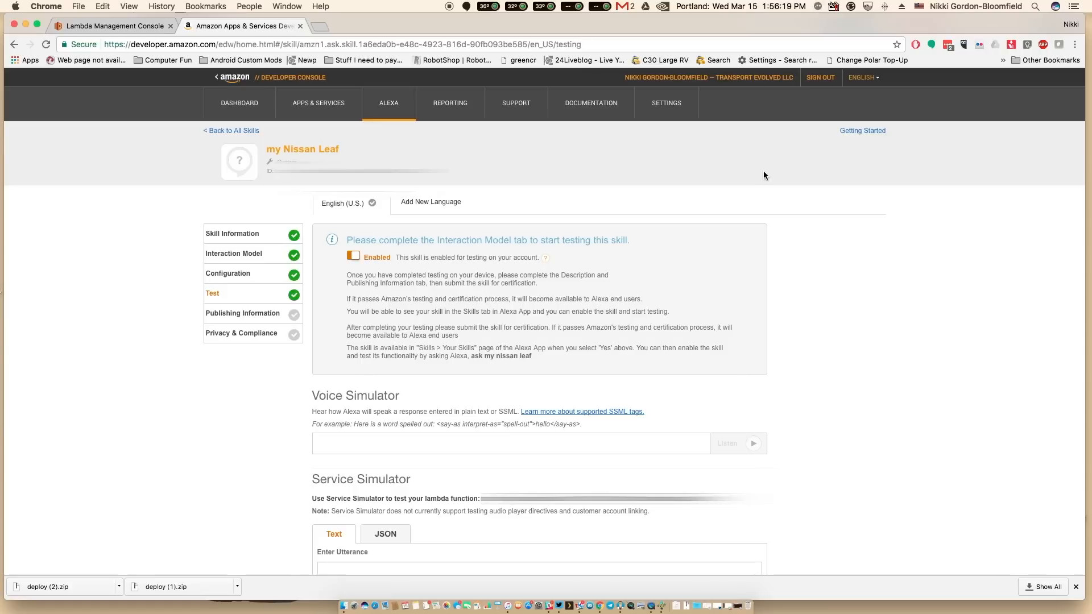
mouse_move(778, 175)
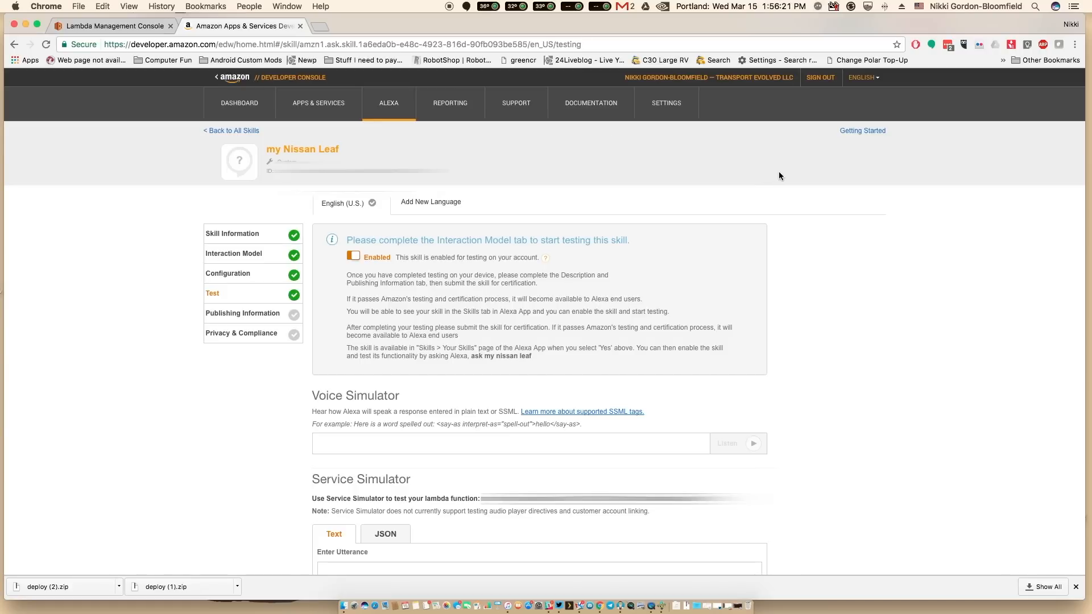
mouse_move(376, 293)
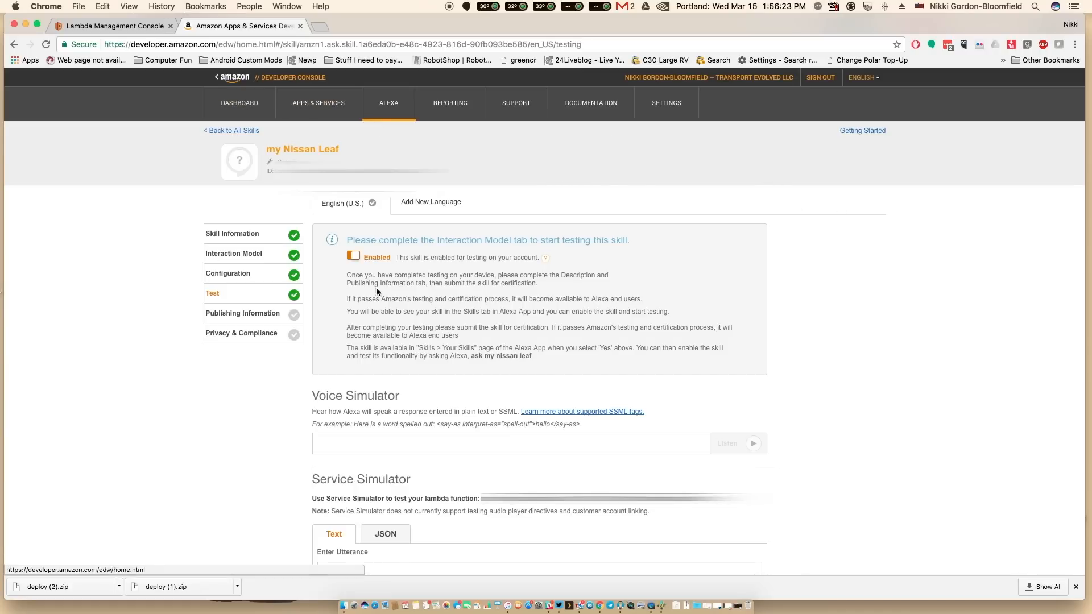
- Inspect the AlexaNissanLEAF function's password, scheduledEventArn and applicationId environment variables
click(111, 26)
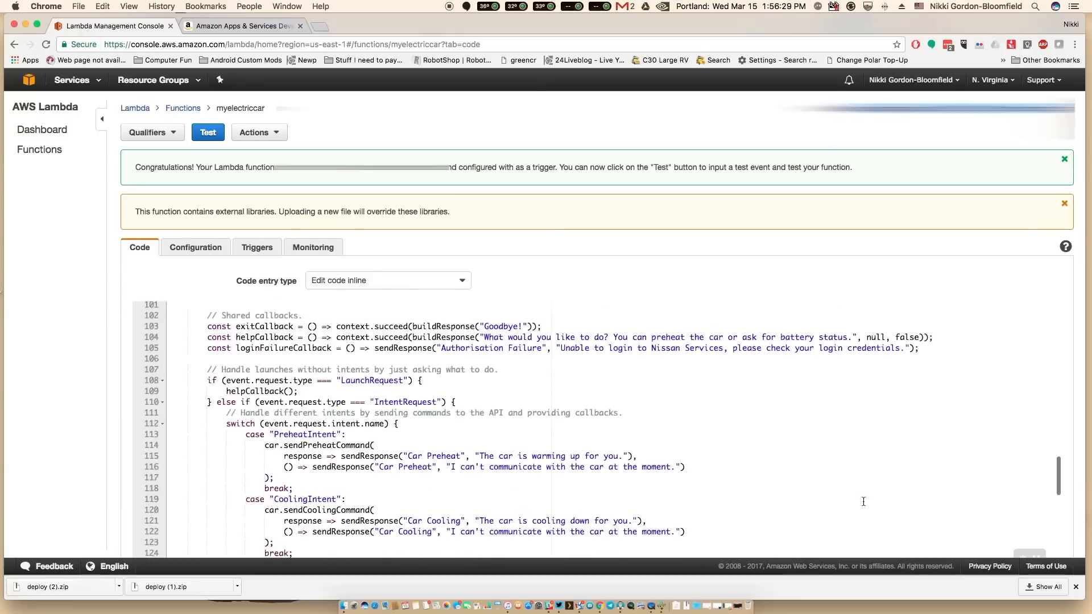
scroll(down, 3)
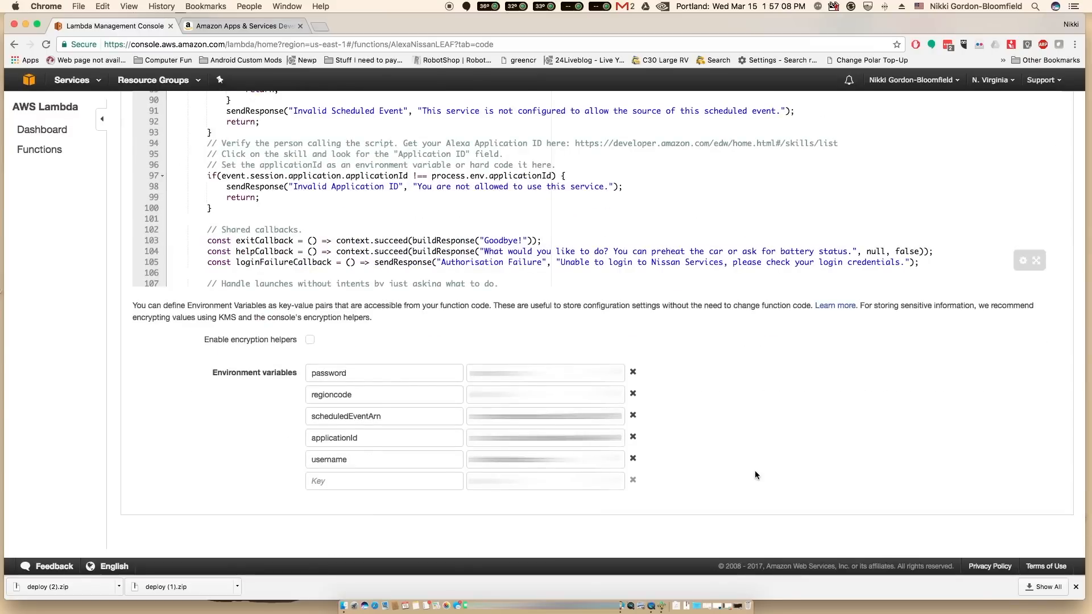
mouse_move(840, 472)
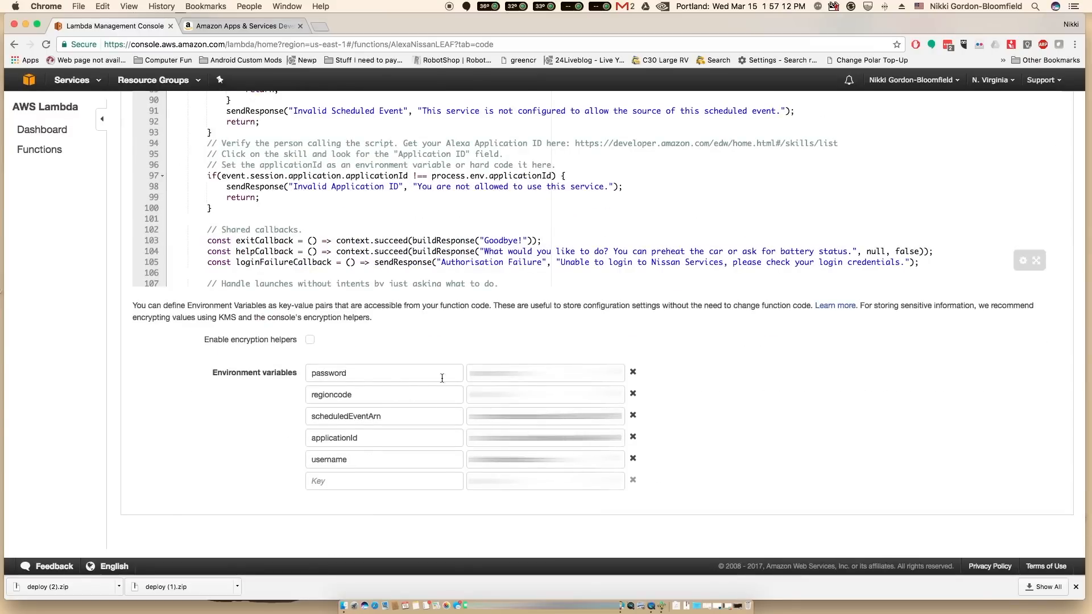
click(383, 373)
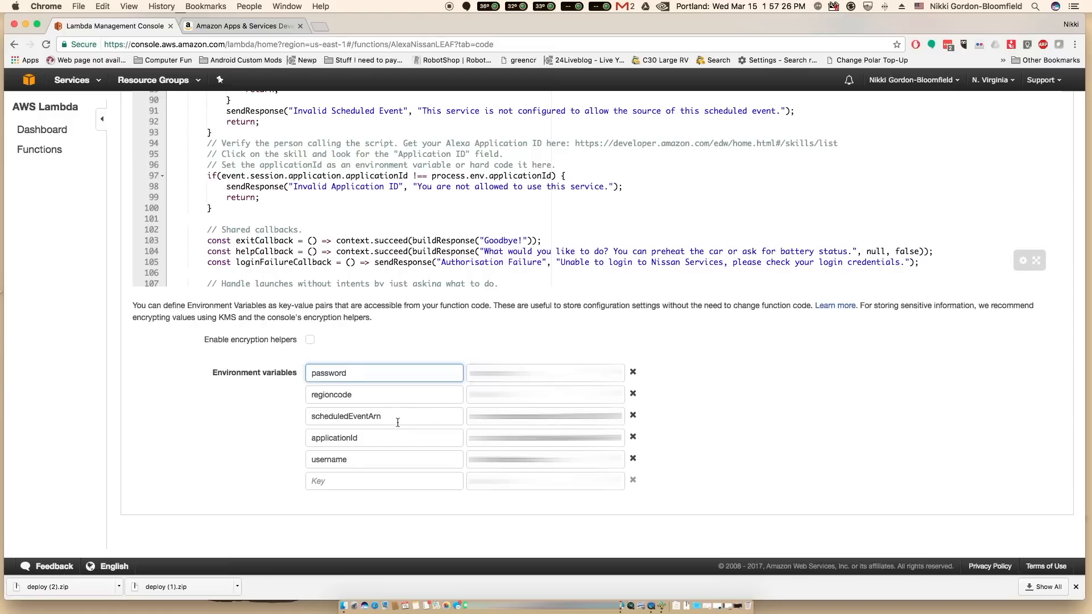
double_click(344, 416)
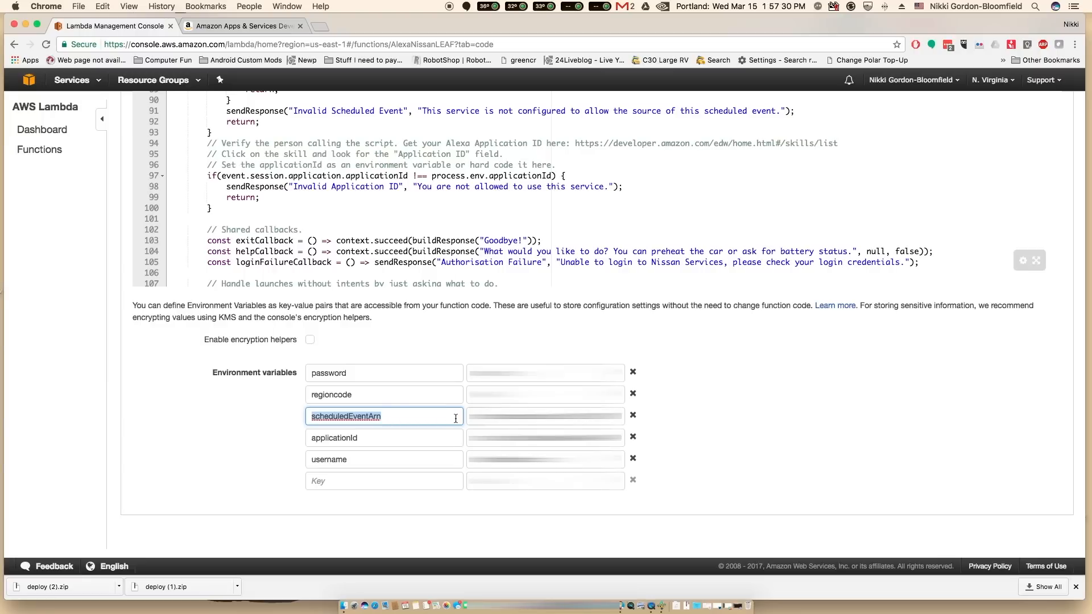
mouse_move(453, 417)
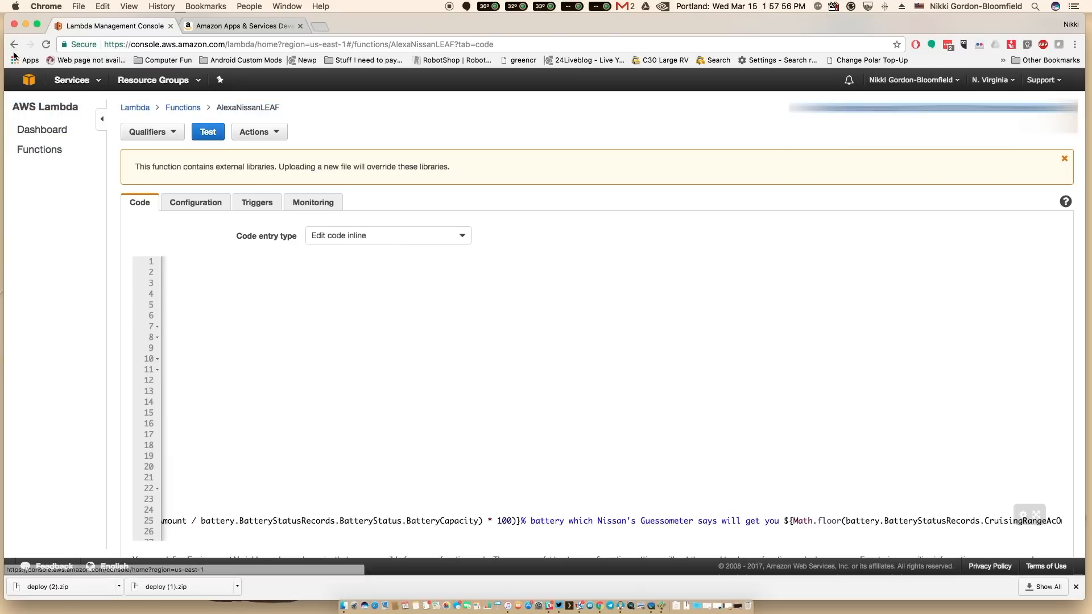
scroll(down, 3)
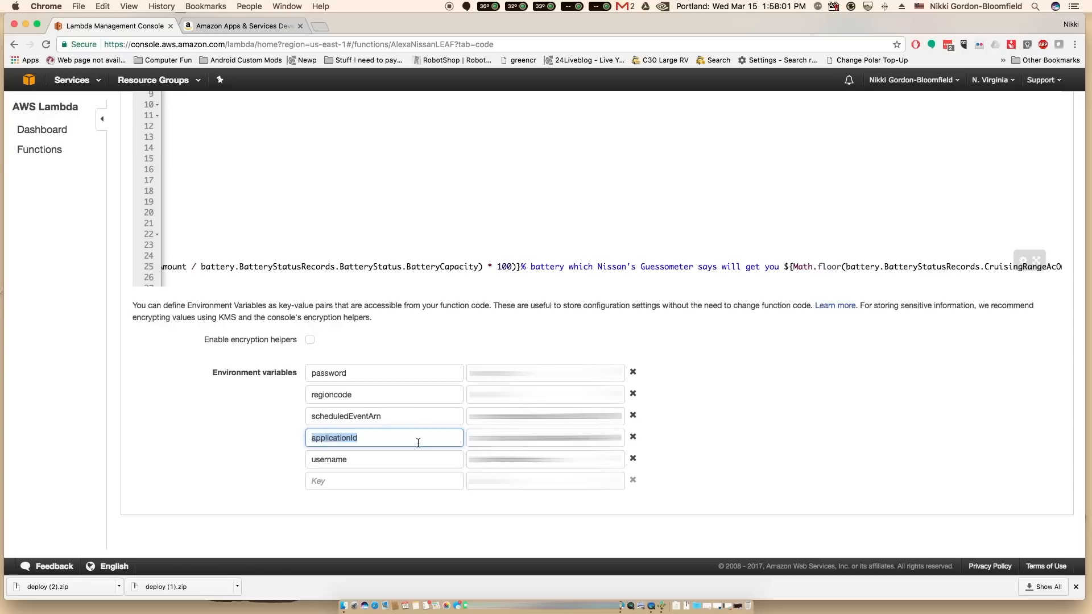
click(544, 436)
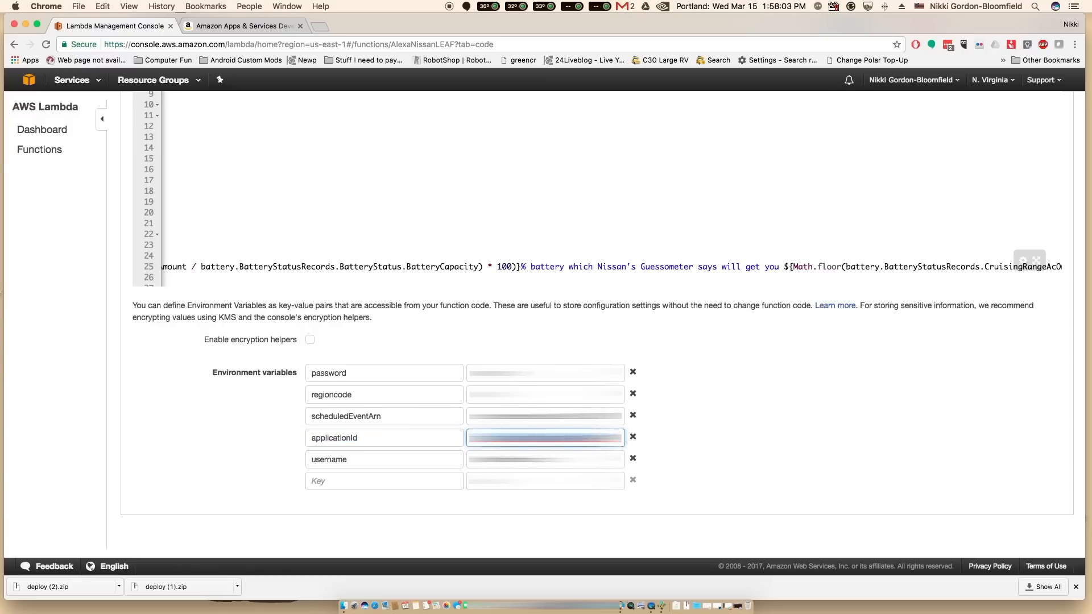
- Return to the Developer Console and show the my Nissan Leaf skill's Skill Information page
click(240, 26)
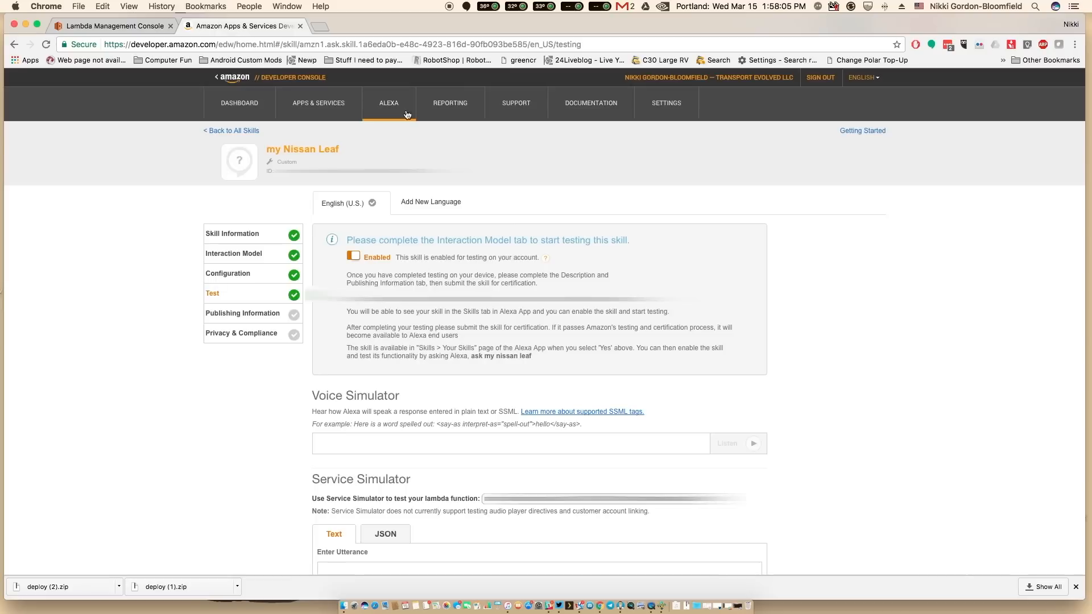
mouse_move(234, 254)
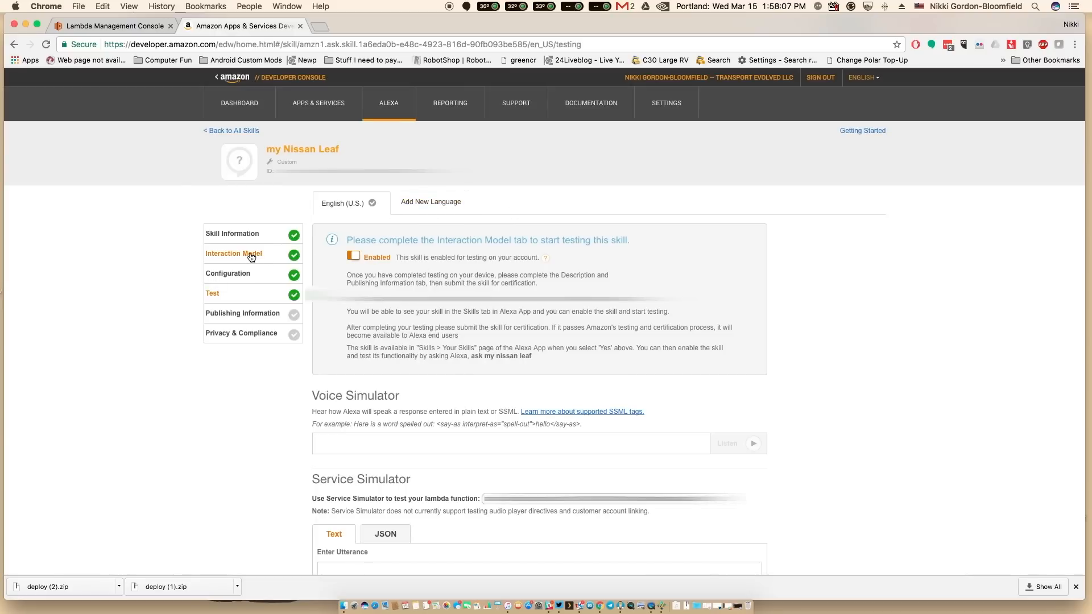
click(232, 233)
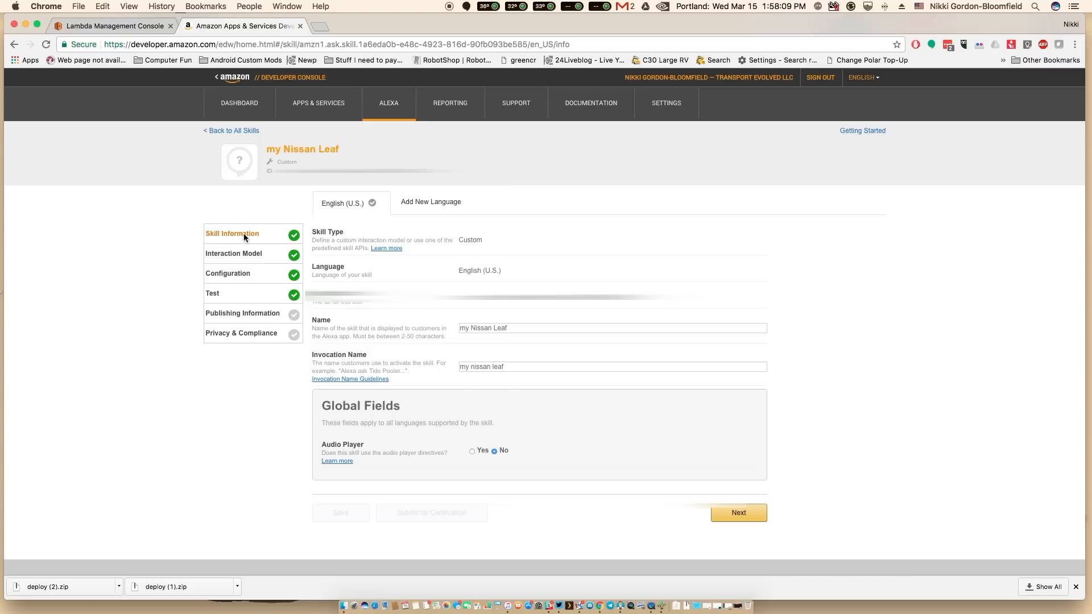
mouse_move(384, 283)
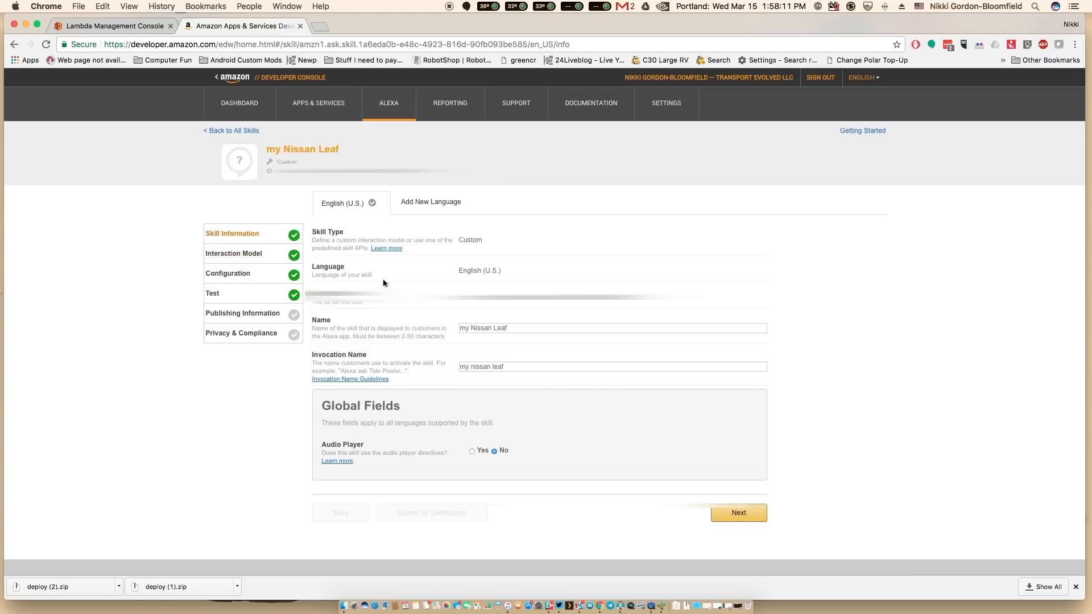
mouse_move(644, 306)
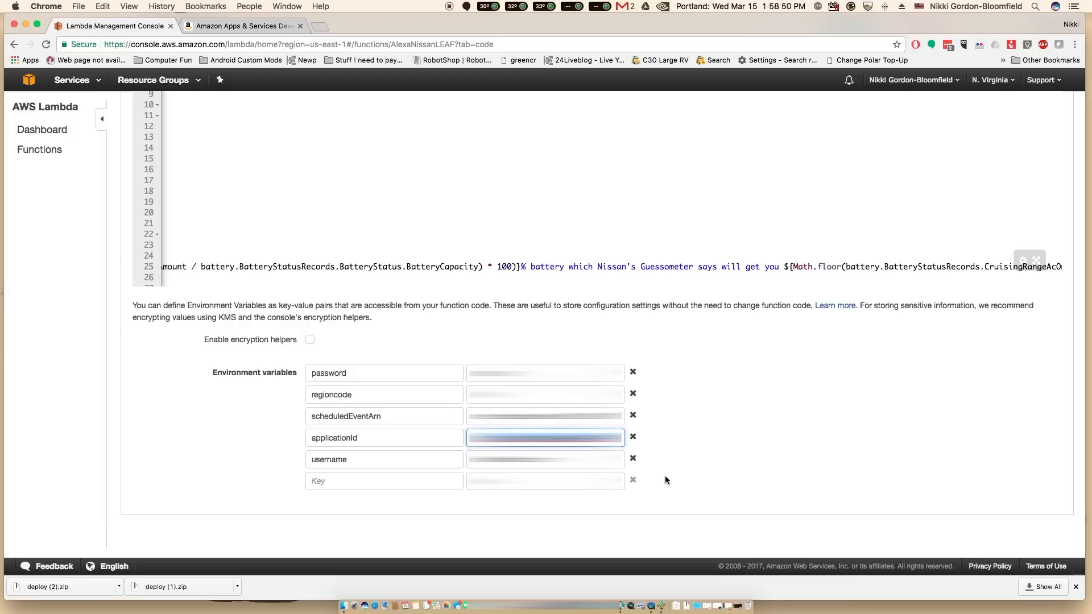
mouse_move(660, 477)
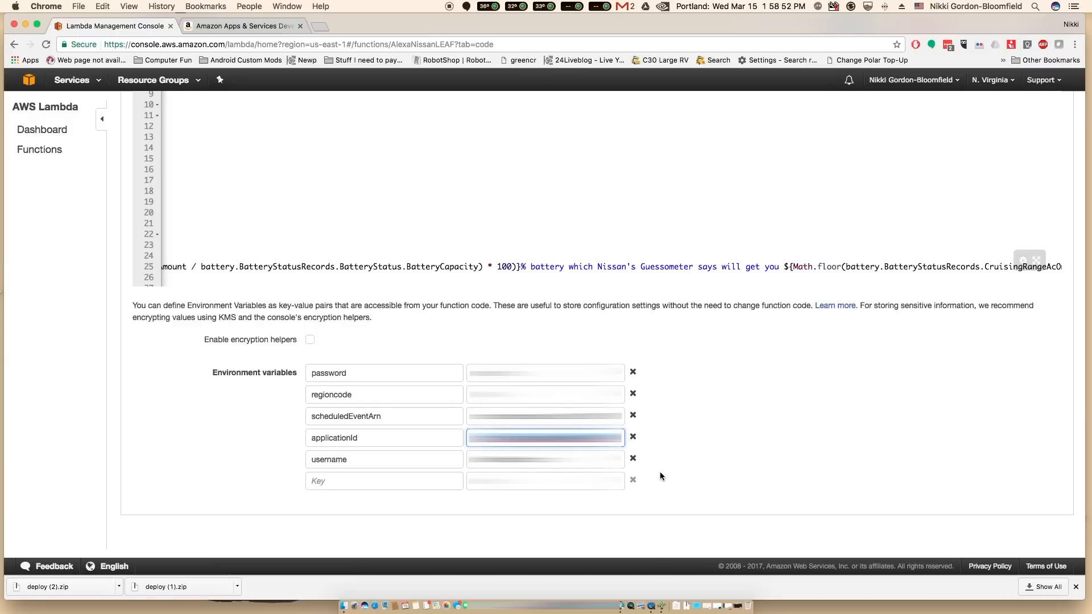